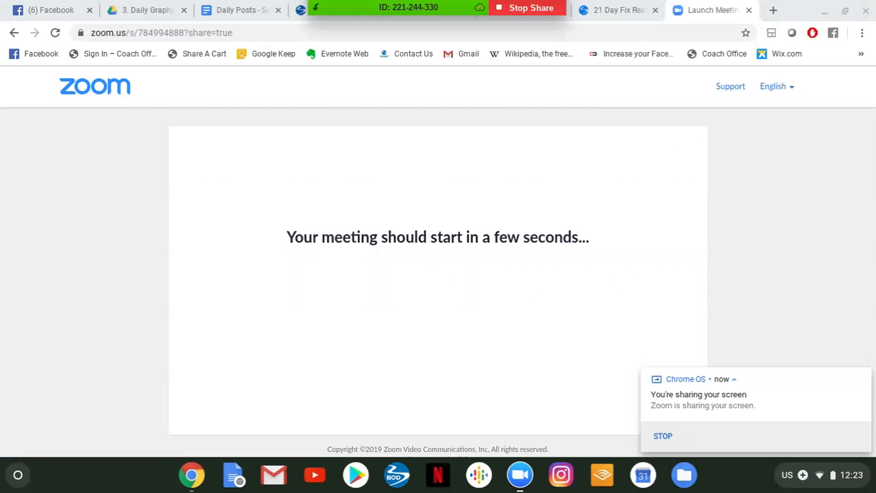
{"action": "mouse_move", "coordinate": [535, 135]}
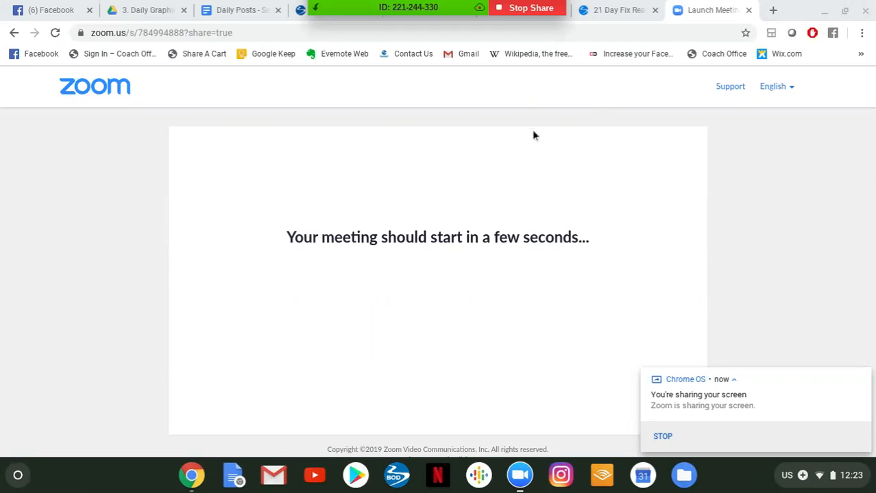
{"action": "mouse_move", "coordinate": [616, 10]}
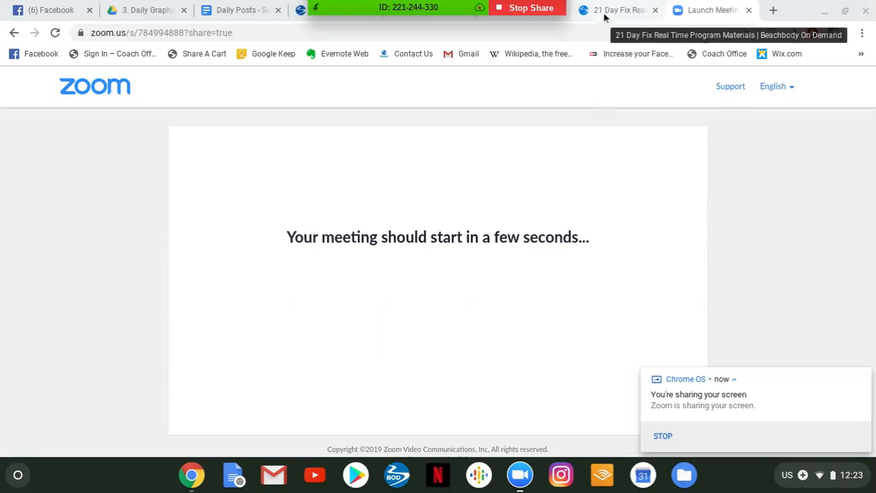
Switch from the Zoom launch tab to the 21 Day Fix Real Time Program Materials tab
{"action": "left_click", "coordinate": [617, 9]}
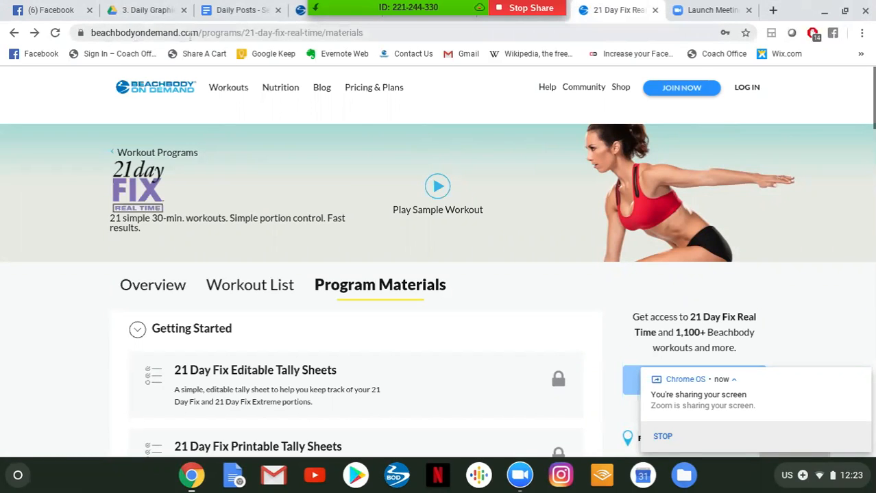
{"action": "mouse_move", "coordinate": [219, 123]}
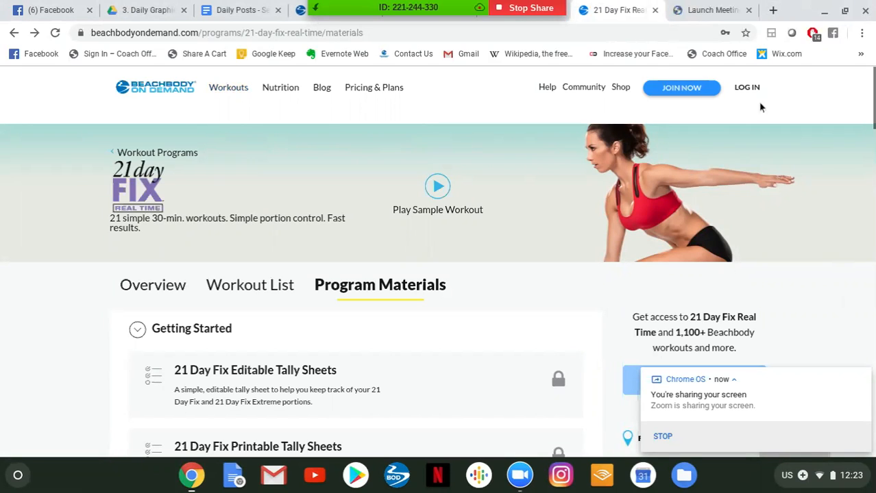
{"action": "mouse_move", "coordinate": [177, 124]}
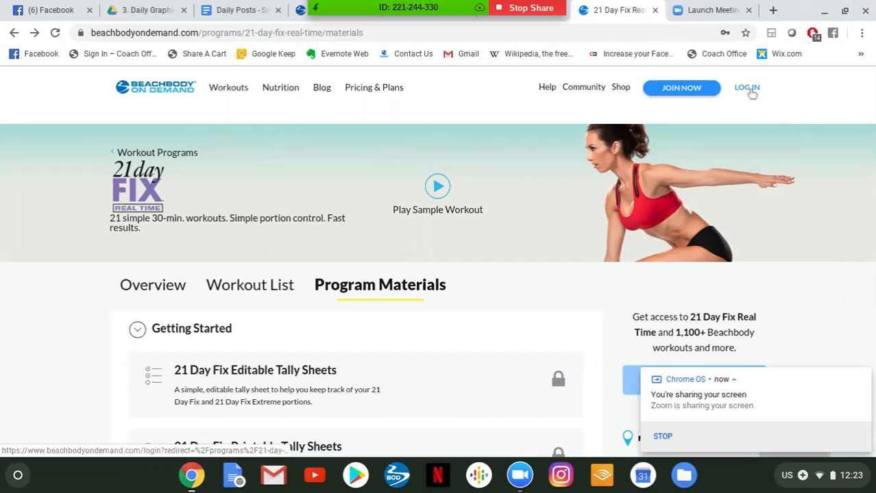
Log in with the saved email and password to unlock the program materials
{"action": "left_click", "coordinate": [746, 88]}
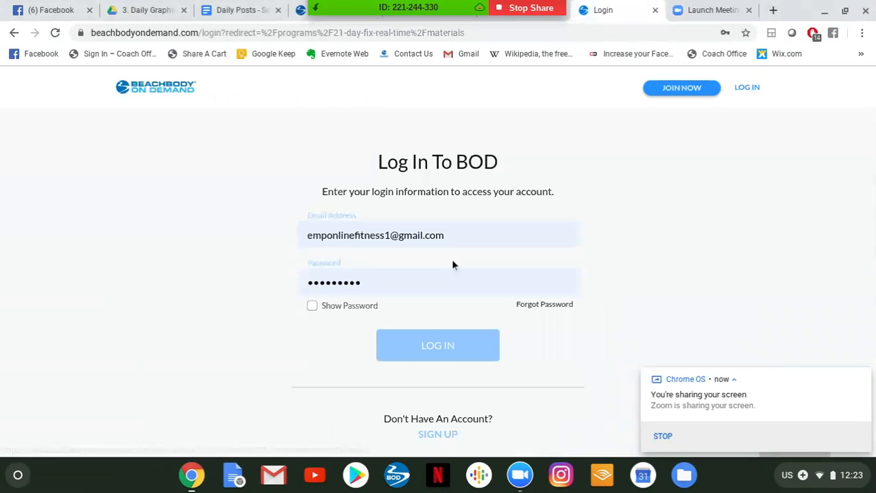
{"action": "left_click", "coordinate": [439, 282]}
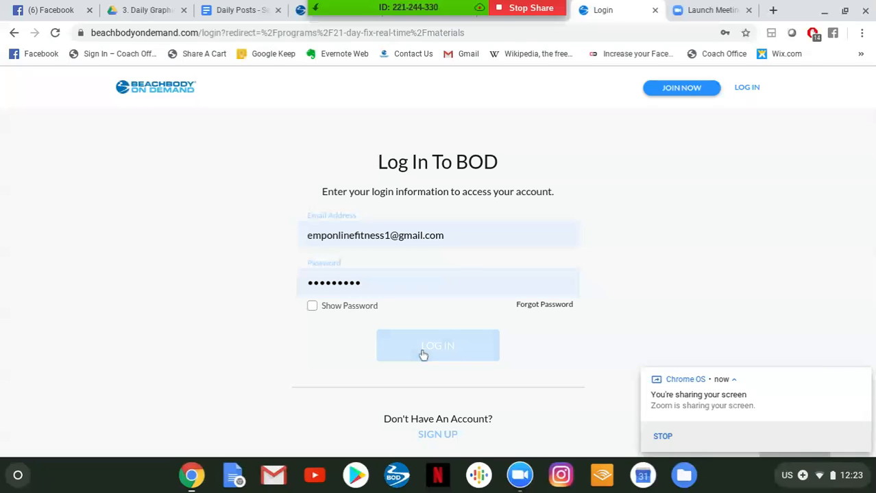
{"action": "left_click", "coordinate": [438, 345]}
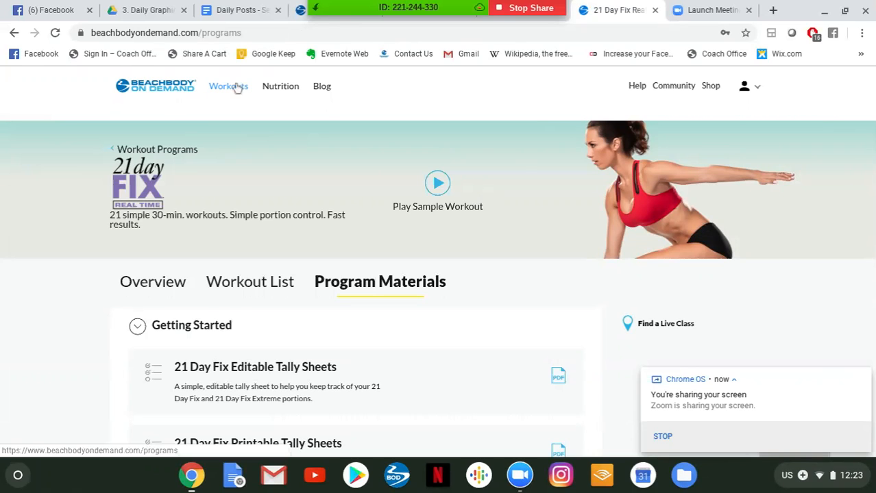
{"action": "mouse_move", "coordinate": [321, 131]}
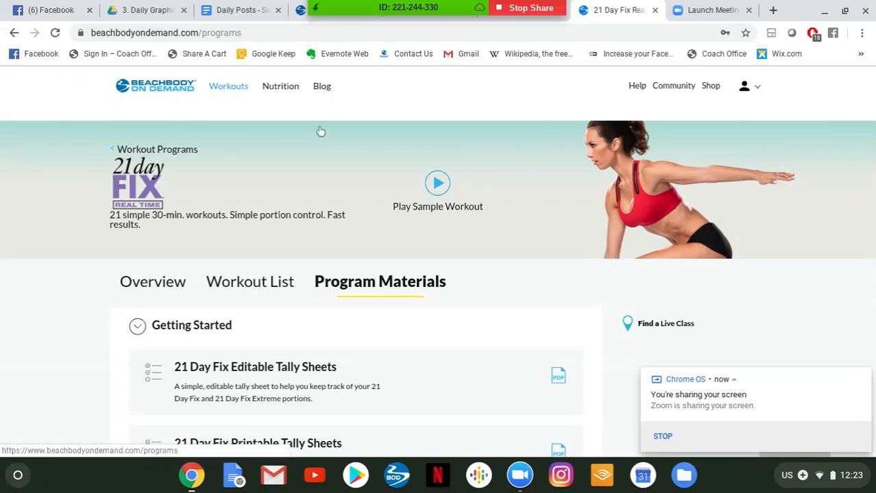
Show the full Workout Programs catalog and browse it down and back to the featured programs
{"action": "left_click", "coordinate": [156, 148]}
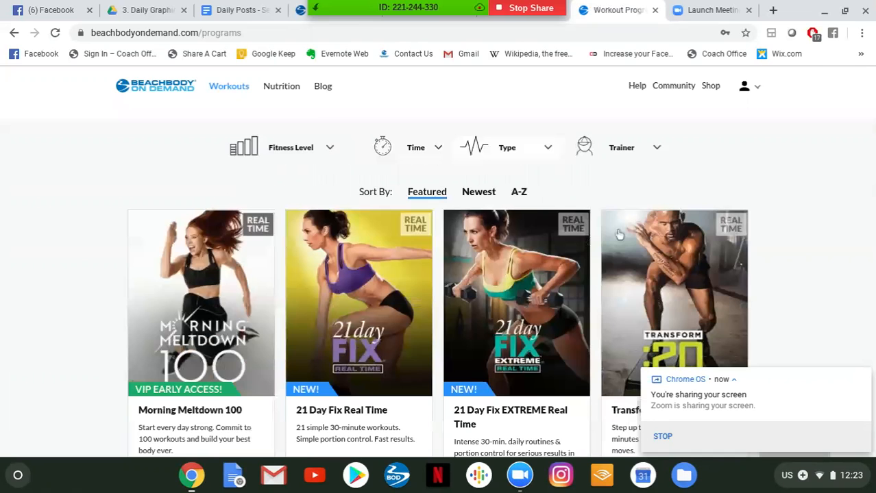
{"action": "scroll", "scroll_direction": "down", "scroll_amount": 3}
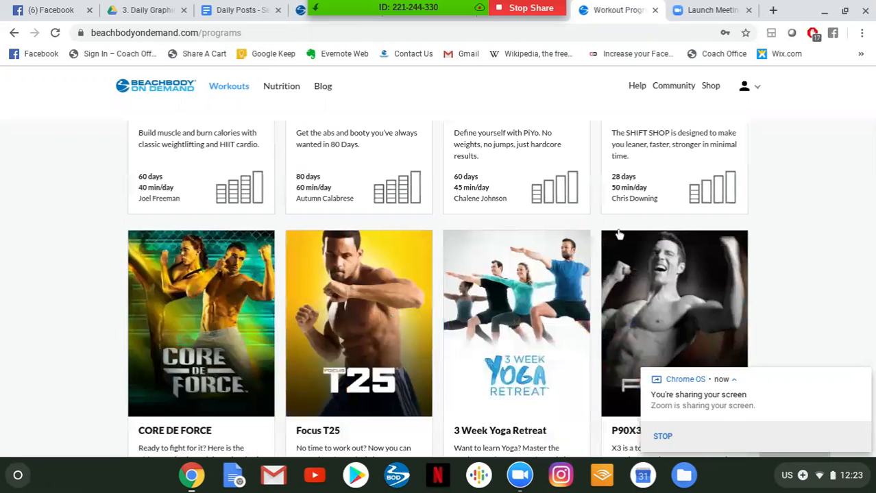
{"action": "scroll", "scroll_direction": "down", "scroll_amount": 3}
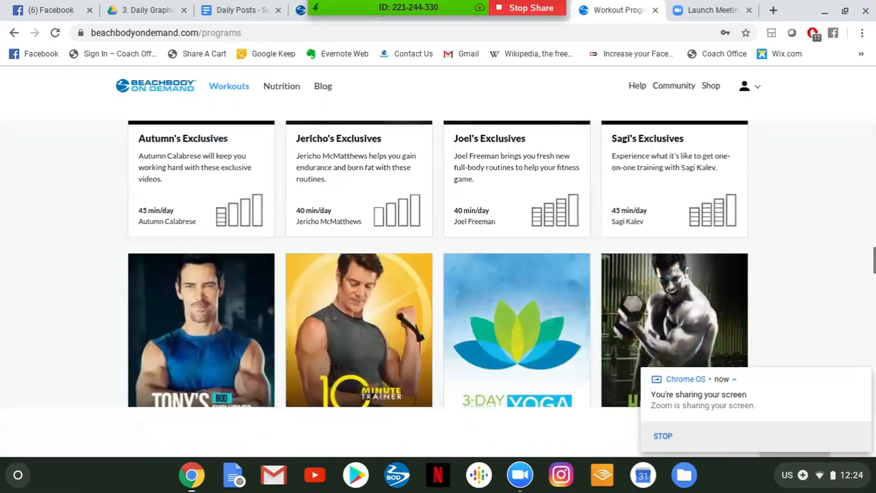
{"action": "scroll", "scroll_direction": "down", "scroll_amount": 3}
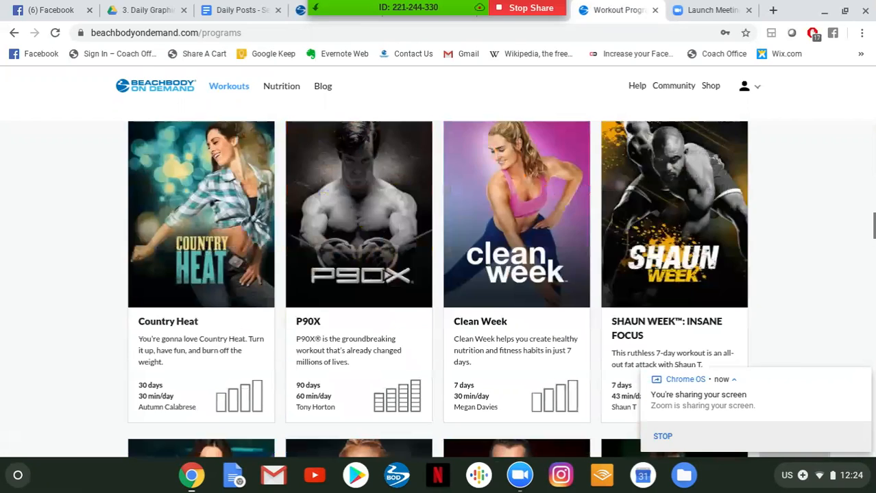
{"action": "scroll", "scroll_direction": "up", "scroll_amount": 3}
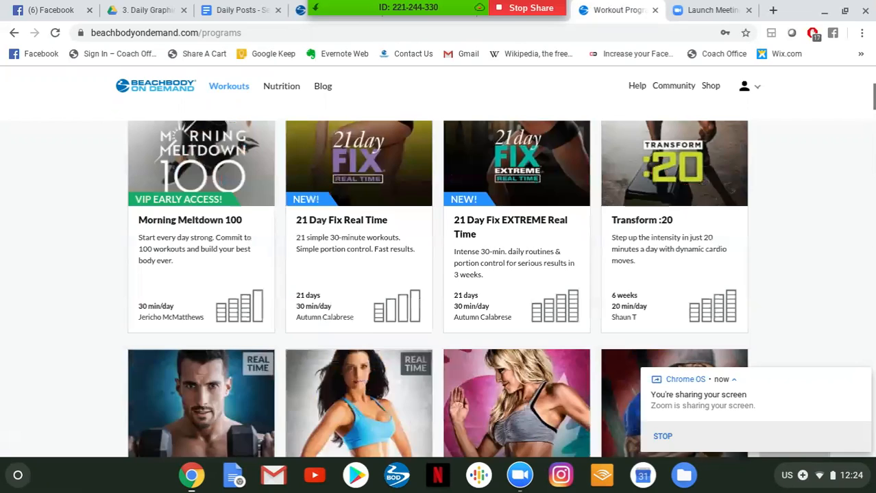
{"action": "scroll", "scroll_direction": "up", "scroll_amount": 3}
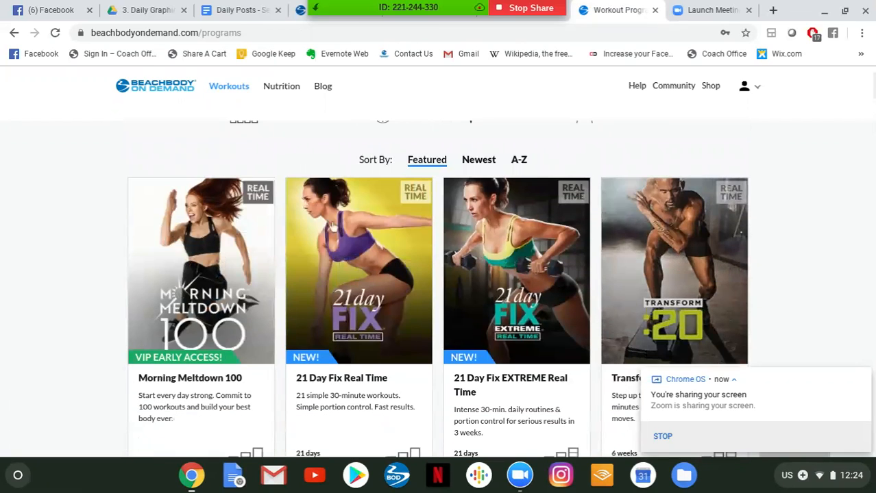
Bring up the Morning Meltdown 100 Overview page and look through it, ending back at its top
{"action": "left_click", "coordinate": [200, 270]}
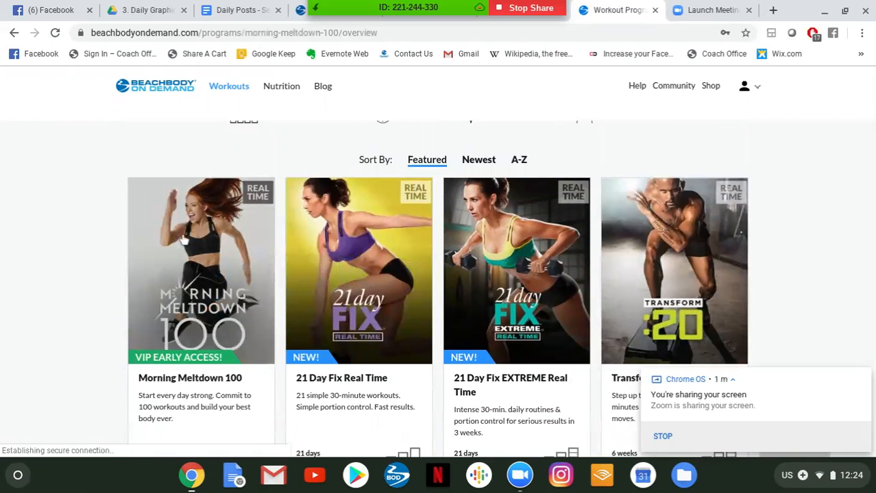
{"action": "left_click", "coordinate": [200, 272]}
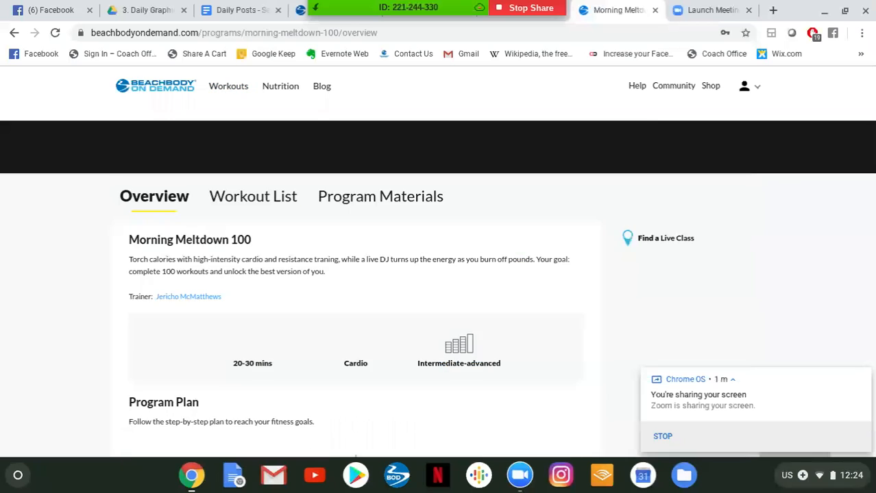
{"action": "scroll", "scroll_direction": "up", "scroll_amount": 3}
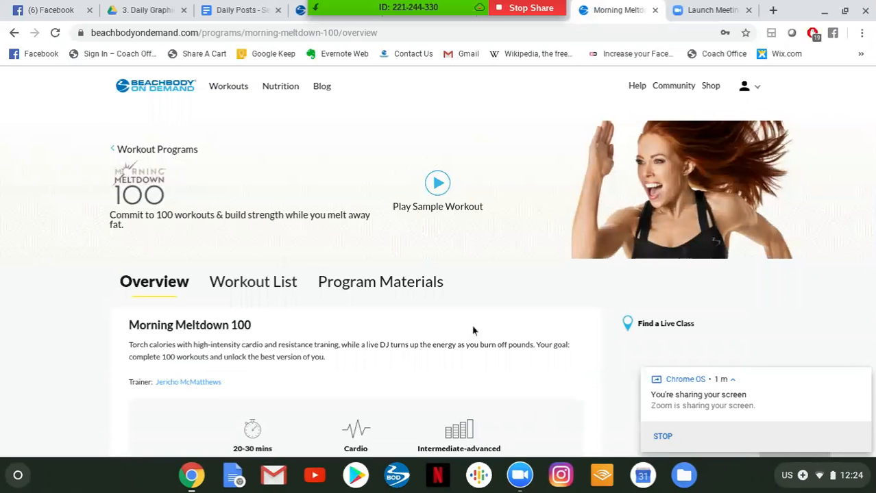
{"action": "scroll", "scroll_direction": "down", "scroll_amount": 3}
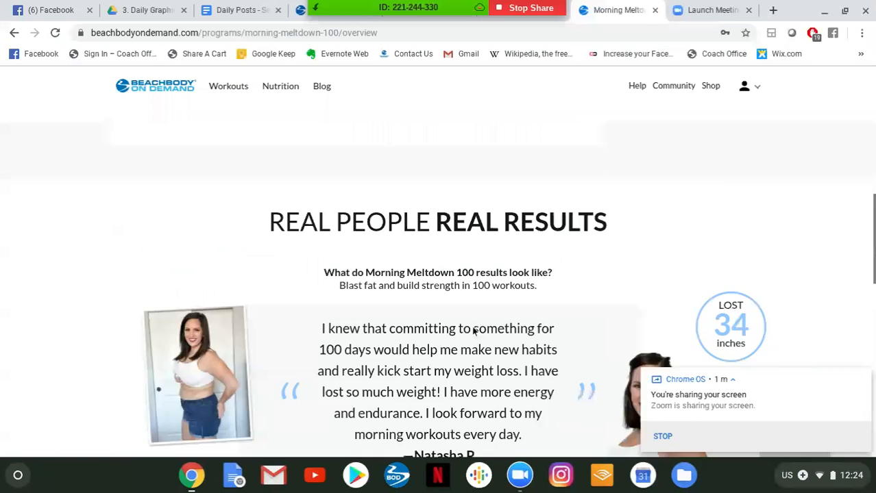
{"action": "scroll", "scroll_direction": "down", "scroll_amount": 3}
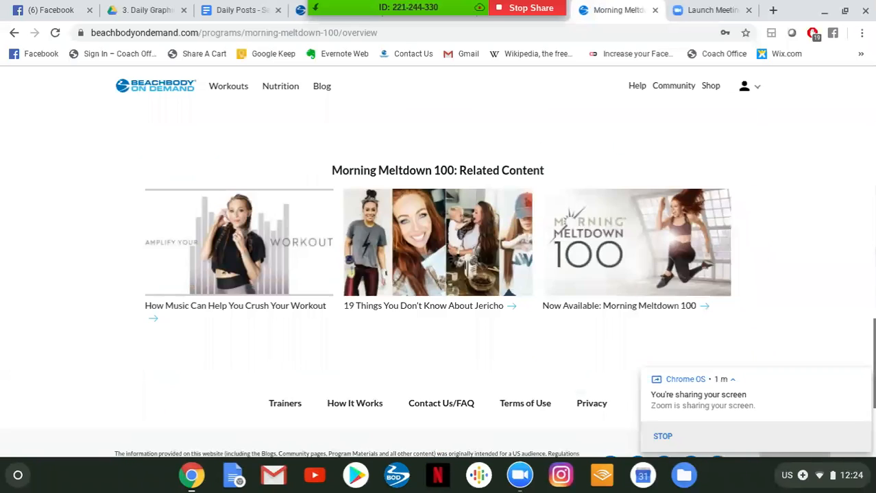
{"action": "scroll", "scroll_direction": "up", "scroll_amount": 3}
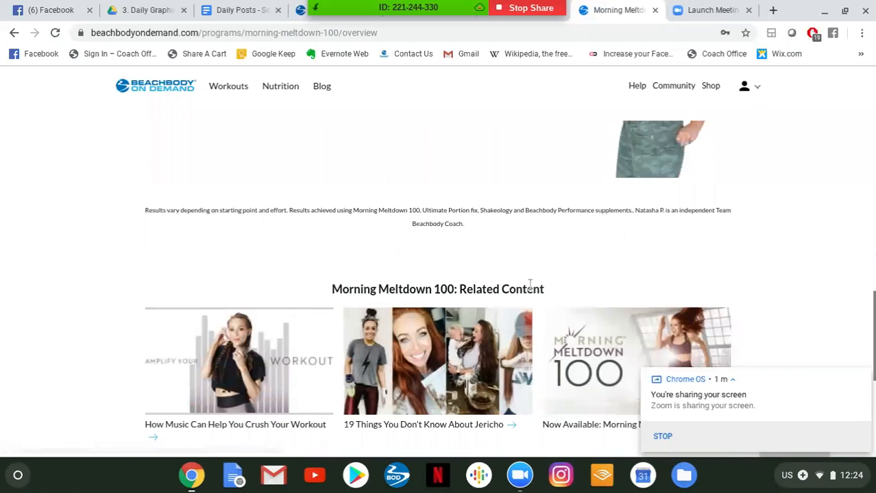
{"action": "scroll", "scroll_direction": "down", "scroll_amount": 3}
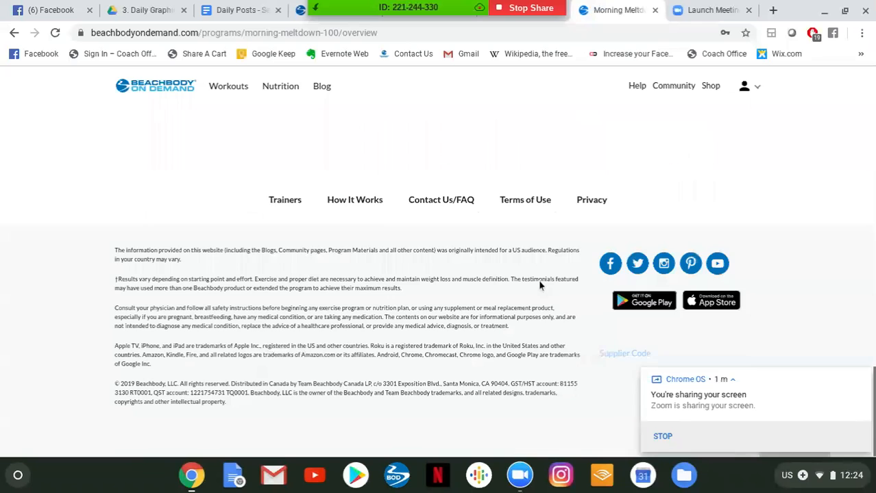
{"action": "scroll", "scroll_direction": "up", "scroll_amount": 3}
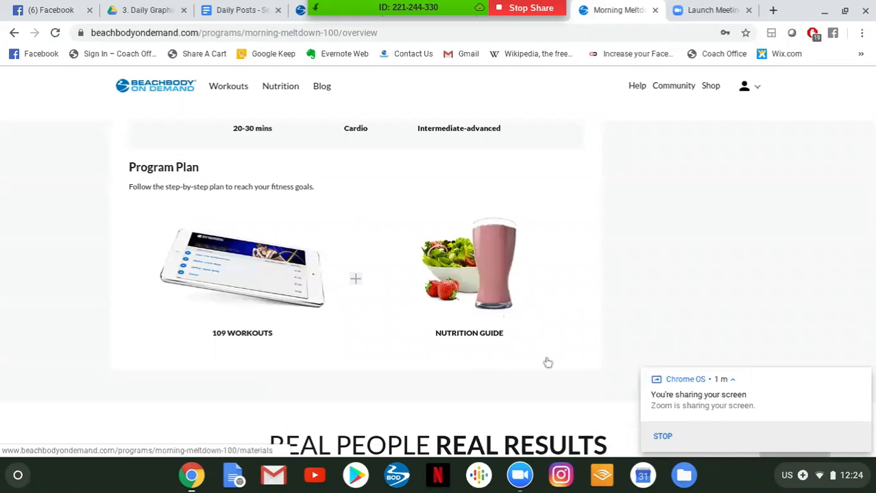
{"action": "scroll", "scroll_direction": "up", "scroll_amount": 3}
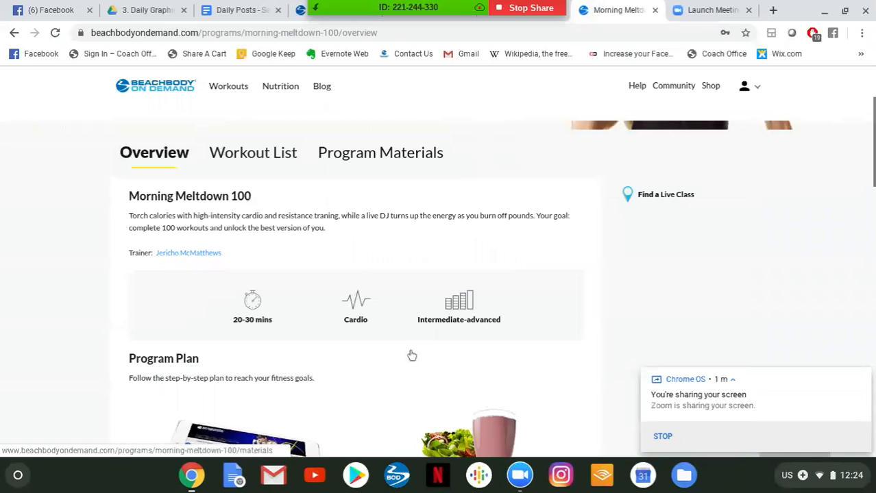
{"action": "mouse_move", "coordinate": [236, 313]}
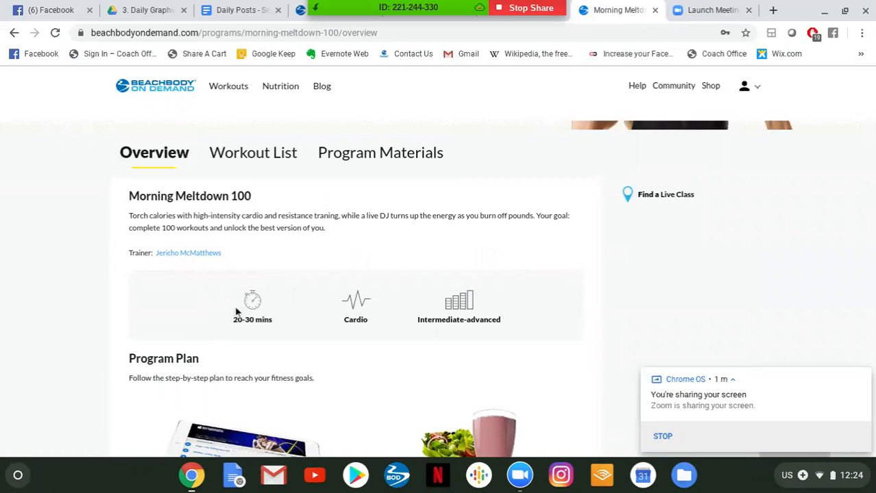
{"action": "scroll", "scroll_direction": "down", "scroll_amount": 3}
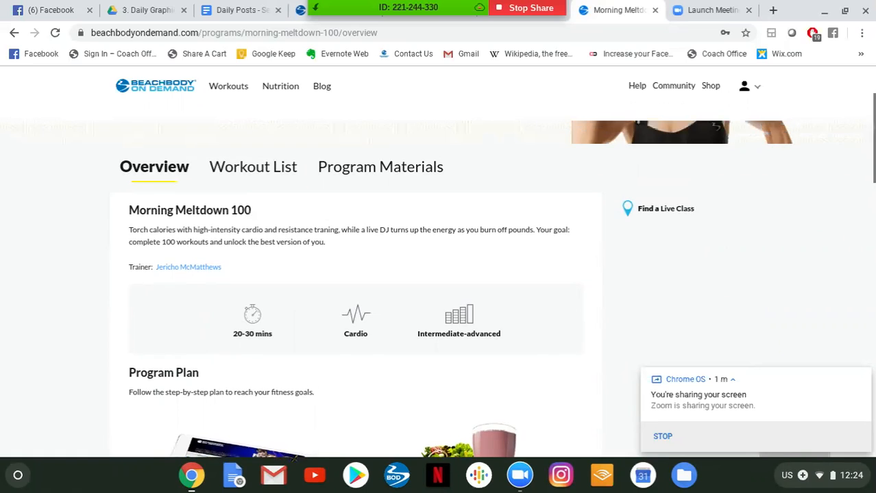
{"action": "scroll", "scroll_direction": "up", "scroll_amount": 3}
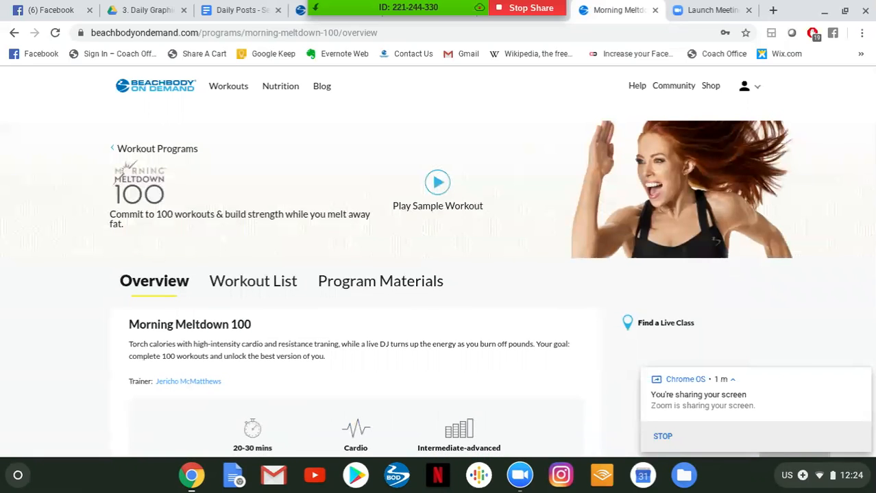
{"action": "mouse_move", "coordinate": [354, 299]}
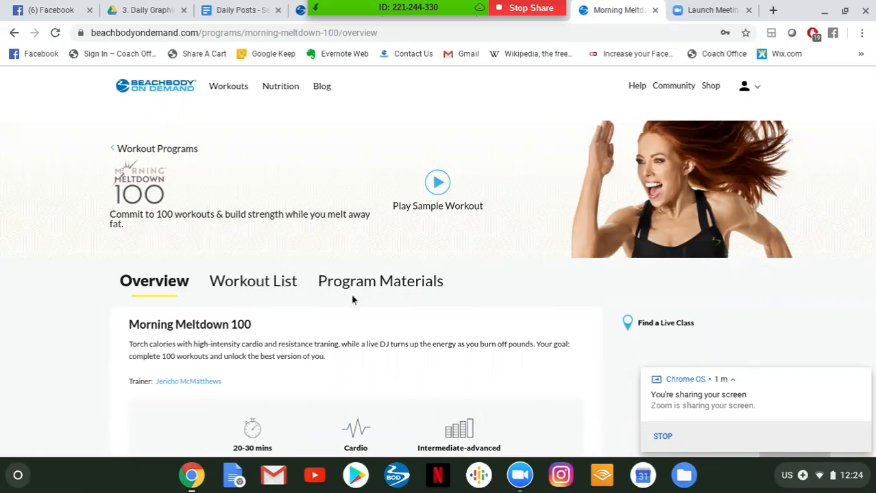
{"action": "mouse_move", "coordinate": [252, 281]}
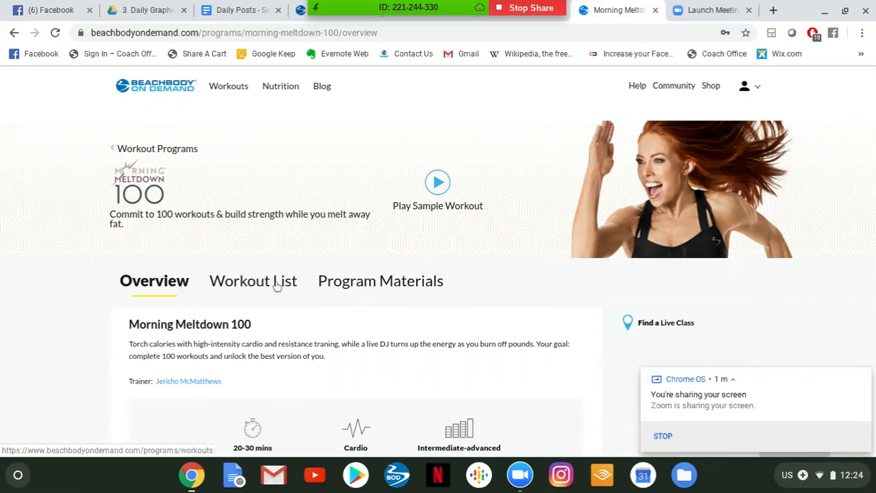
Show Morning Meltdown 100's Workout List and move down to its workout sections
{"action": "left_click", "coordinate": [253, 281]}
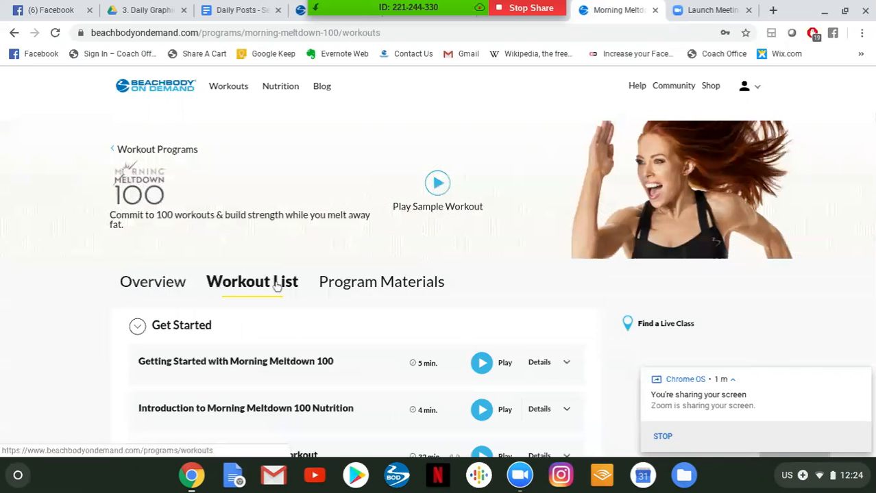
{"action": "scroll", "scroll_direction": "down", "scroll_amount": 3}
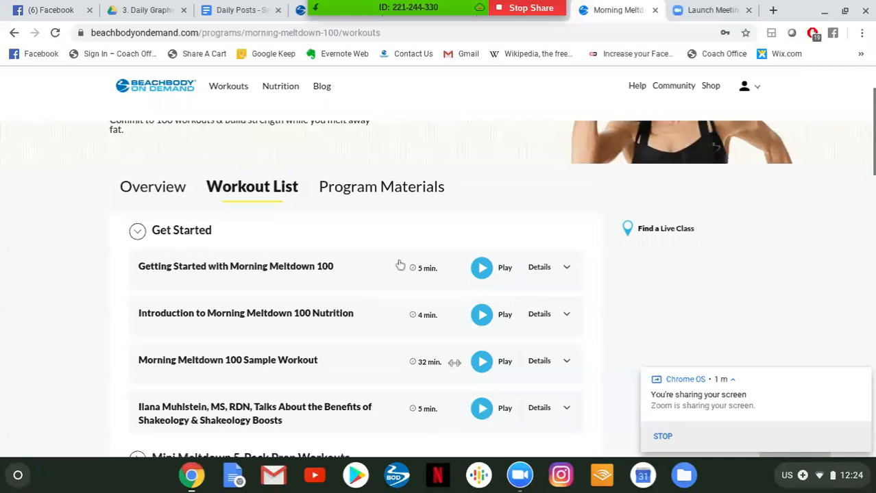
{"action": "mouse_move", "coordinate": [277, 291]}
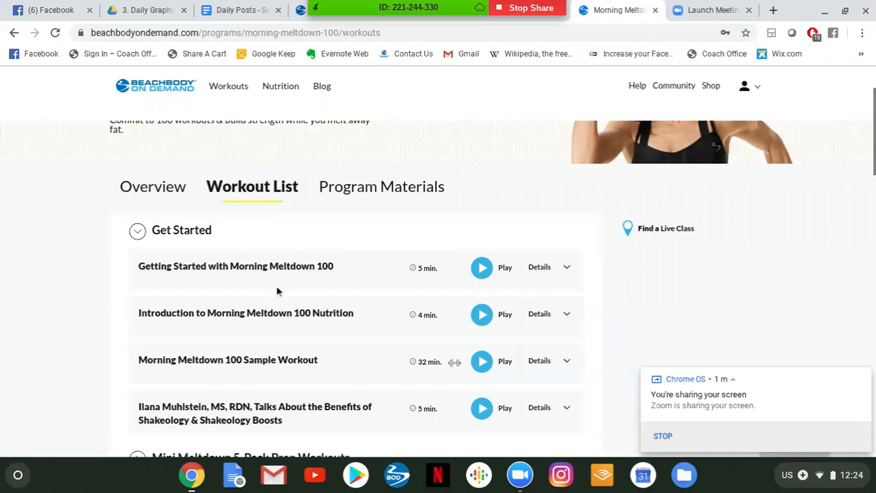
{"action": "mouse_move", "coordinate": [203, 310]}
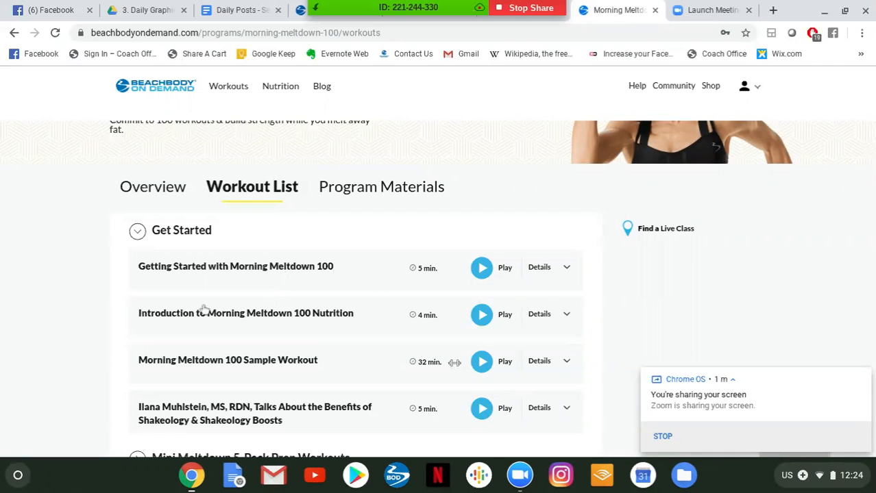
{"action": "scroll", "scroll_direction": "down", "scroll_amount": 3}
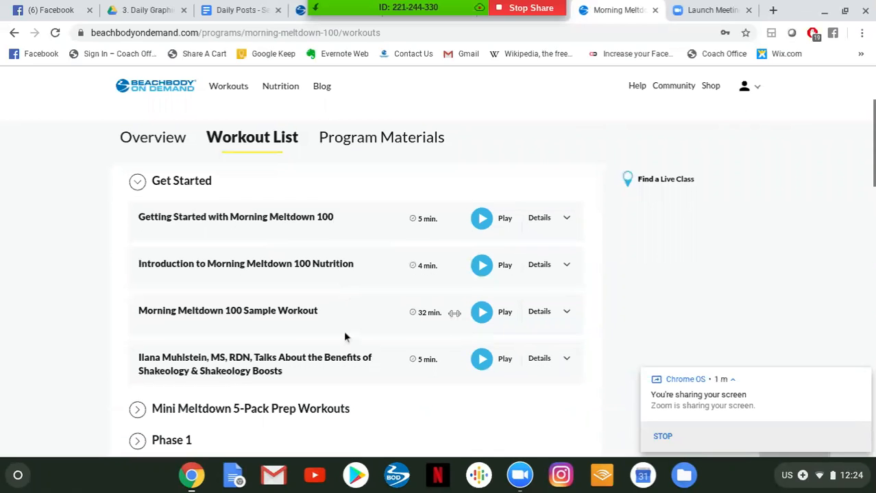
{"action": "scroll", "scroll_direction": "down", "scroll_amount": 3}
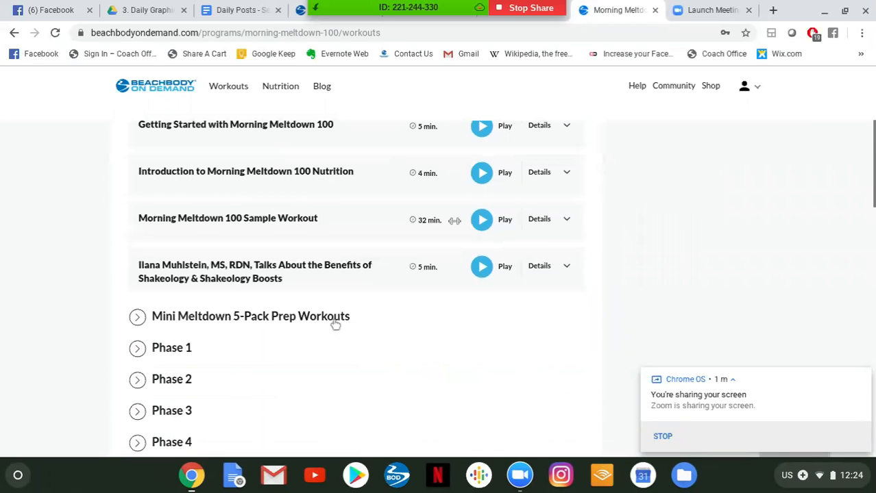
Expand the Mini Meltdown 5-Pack Prep Workouts section and review its workouts
{"action": "left_click", "coordinate": [137, 315]}
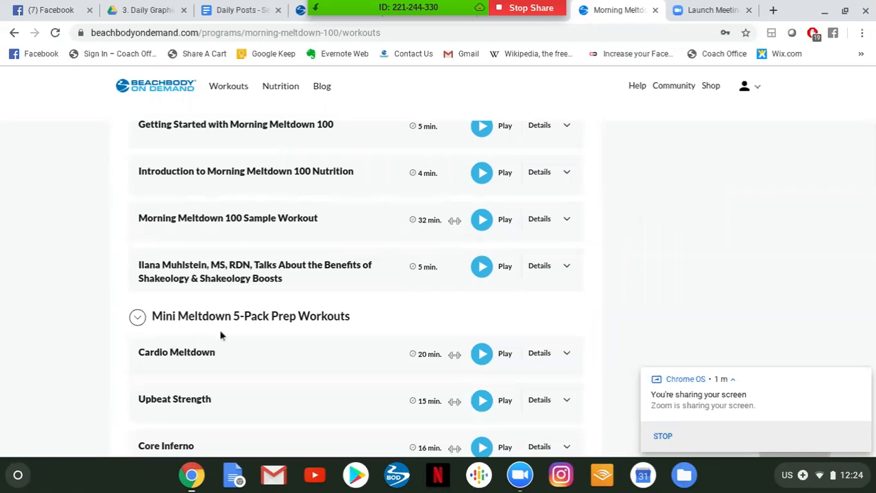
{"action": "mouse_move", "coordinate": [386, 329]}
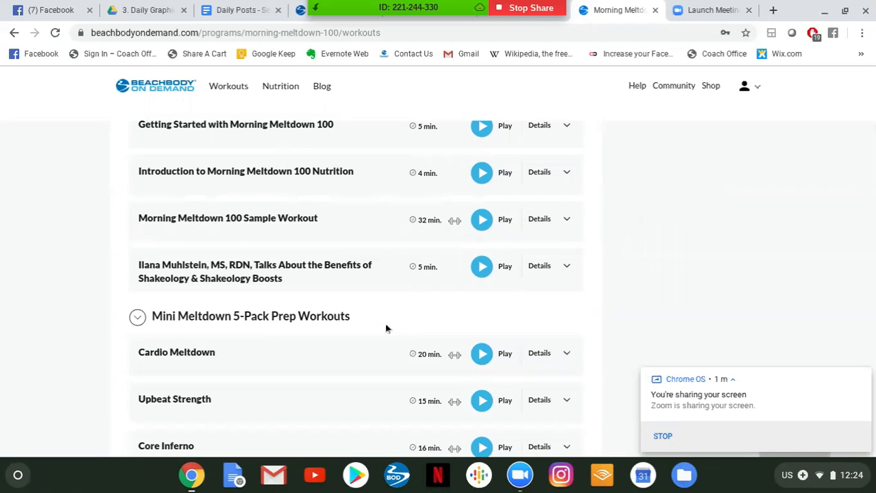
{"action": "scroll", "scroll_direction": "down", "scroll_amount": 3}
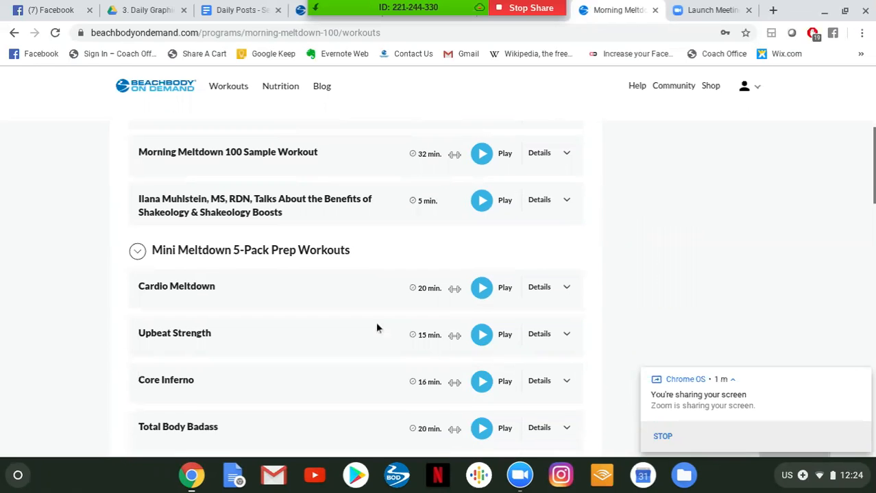
{"action": "scroll", "scroll_direction": "down", "scroll_amount": 3}
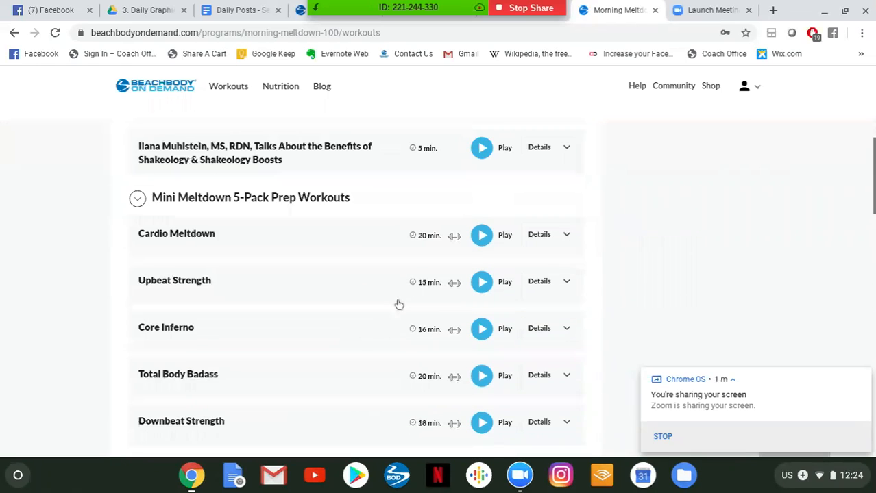
{"action": "scroll", "scroll_direction": "down", "scroll_amount": 3}
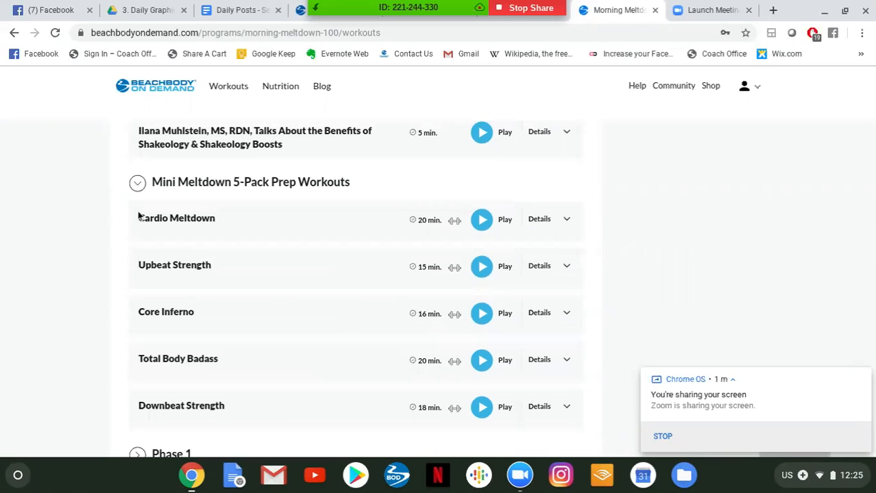
Collapse the Mini Meltdown prep workouts, expand Phase 1 and try to play Workout 1: Cardio Meltdown
{"action": "left_click", "coordinate": [137, 184]}
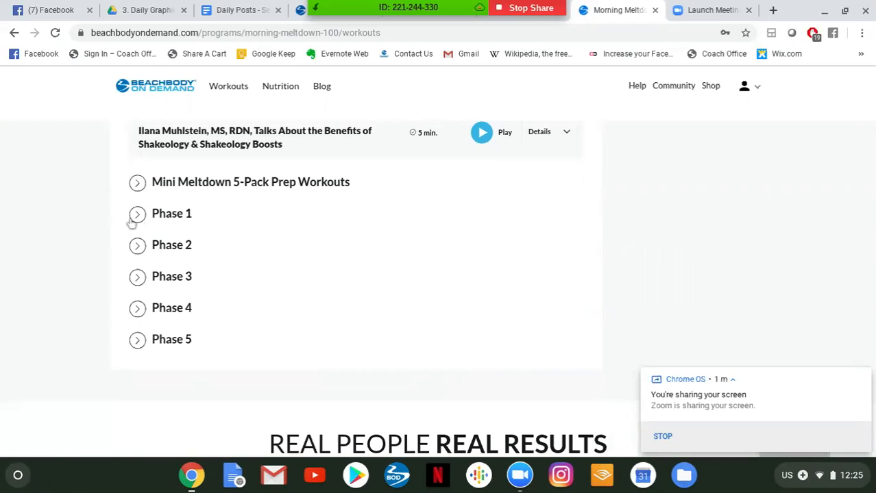
{"action": "mouse_move", "coordinate": [167, 214]}
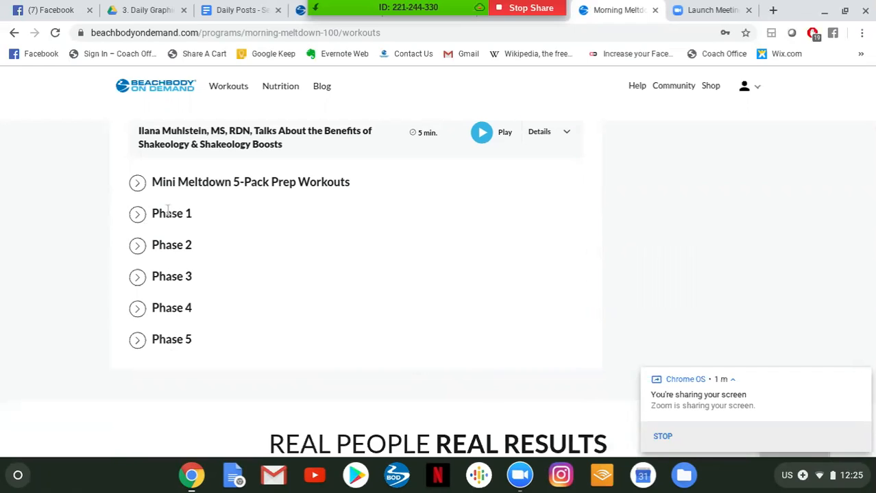
{"action": "mouse_move", "coordinate": [137, 214]}
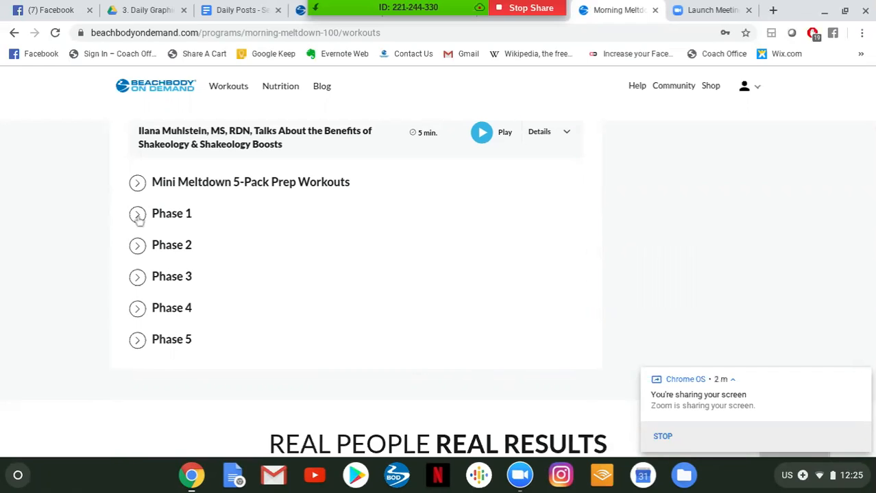
{"action": "left_click", "coordinate": [137, 214]}
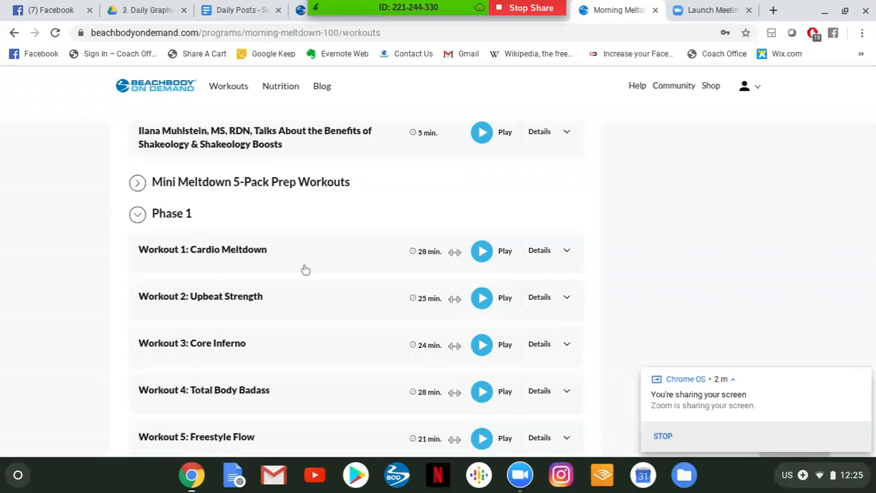
{"action": "left_click", "coordinate": [481, 251]}
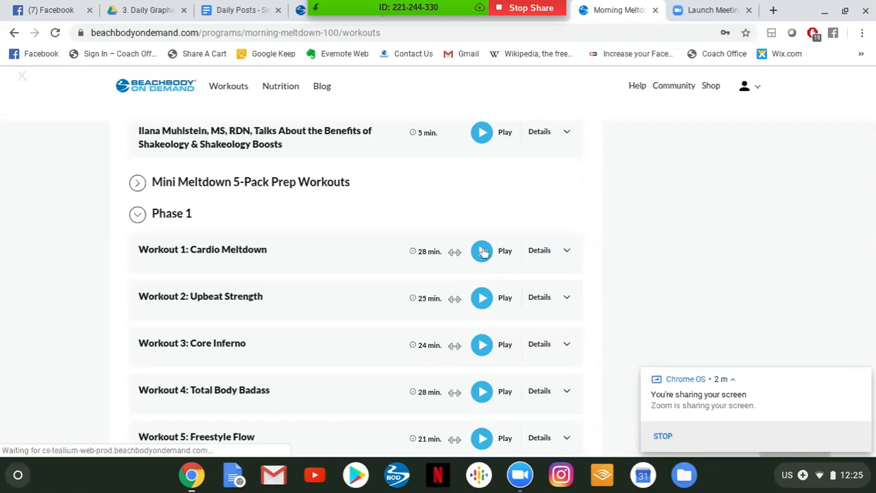
{"action": "left_click", "coordinate": [481, 251]}
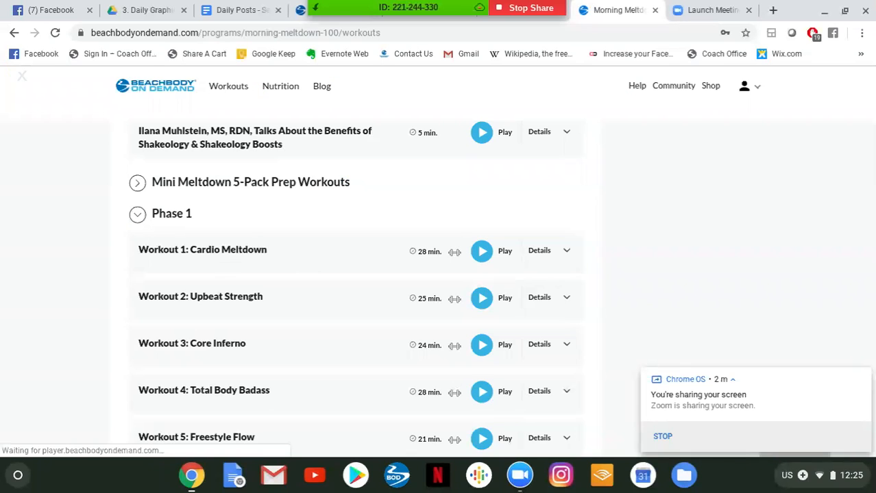
{"action": "left_click", "coordinate": [481, 251]}
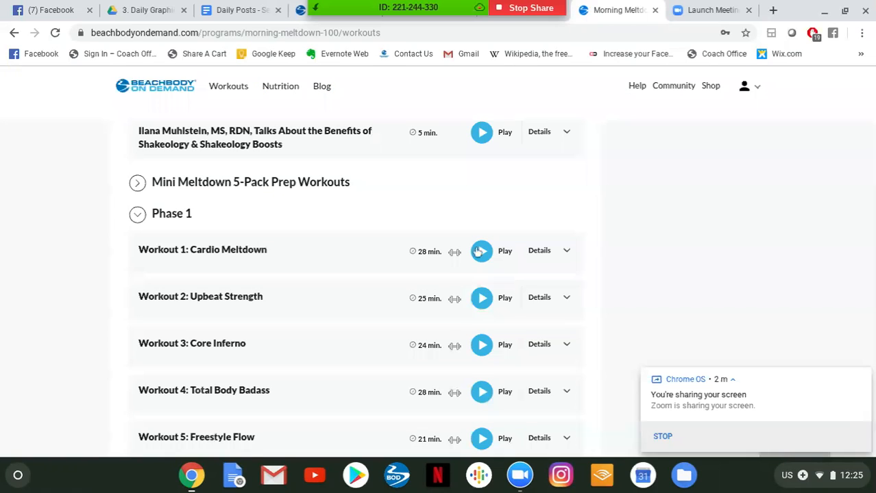
{"action": "left_click", "coordinate": [481, 250]}
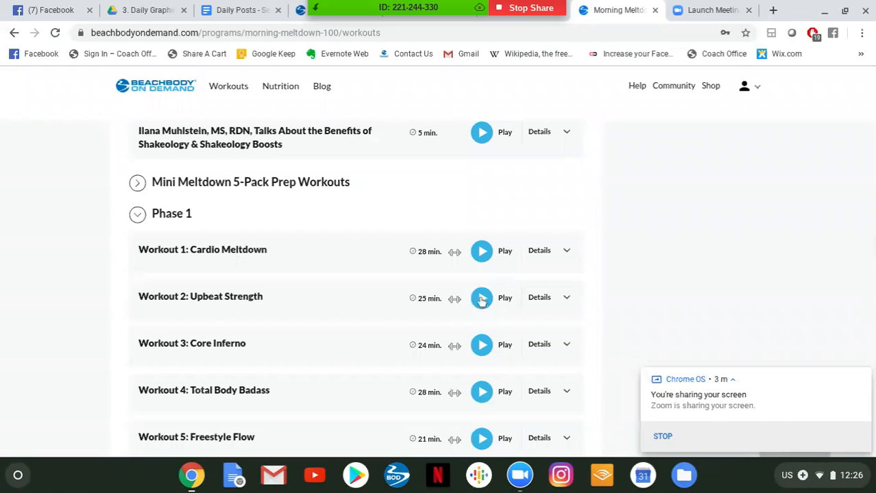
Play Workout 2: Upbeat Strength briefly, then close the player and return to the list
{"action": "left_click", "coordinate": [481, 297]}
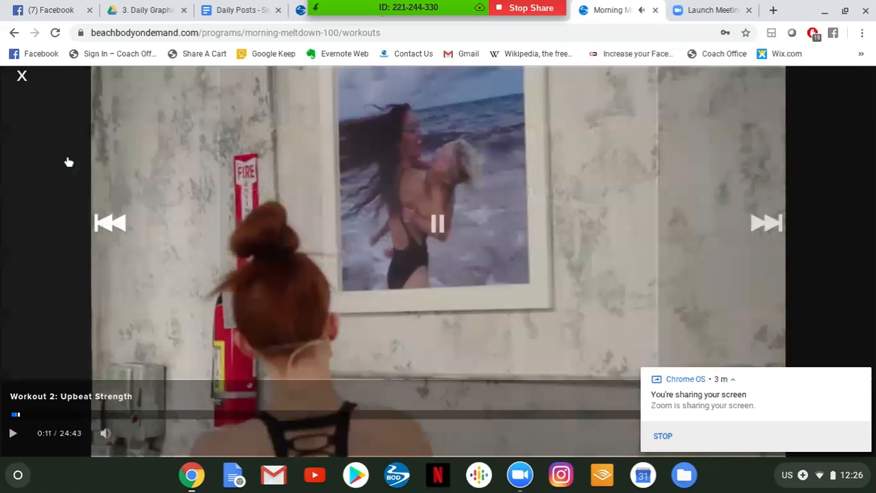
{"action": "left_click", "coordinate": [22, 75]}
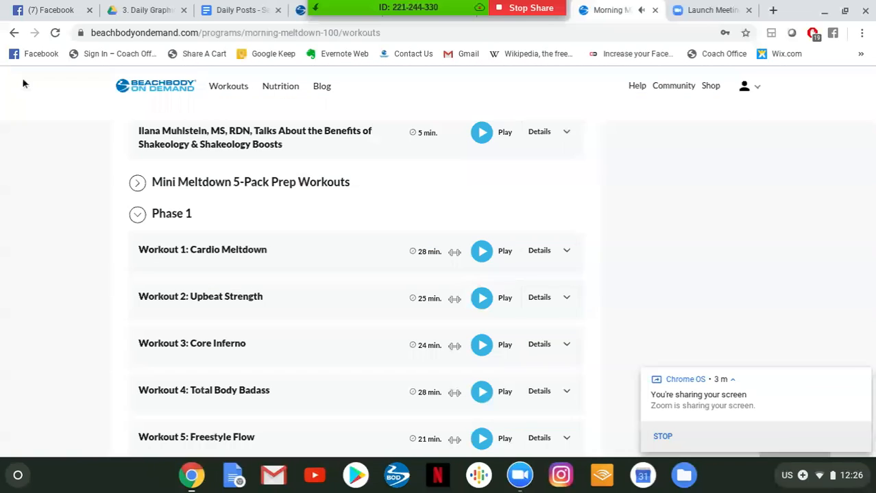
{"action": "mouse_move", "coordinate": [103, 248]}
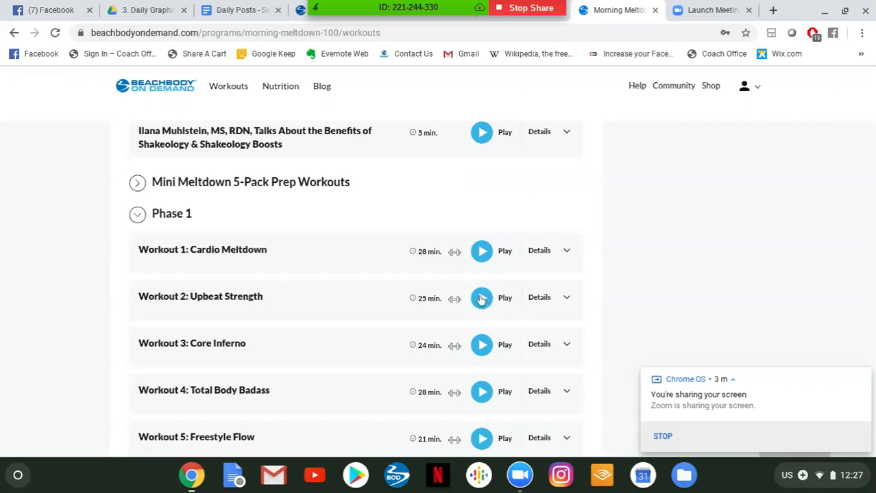
{"action": "left_click", "coordinate": [481, 297]}
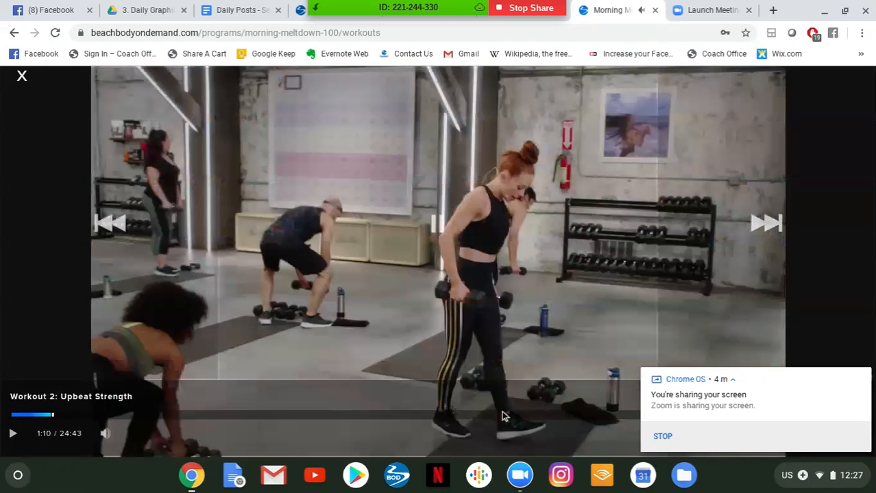
{"action": "left_click", "coordinate": [439, 222]}
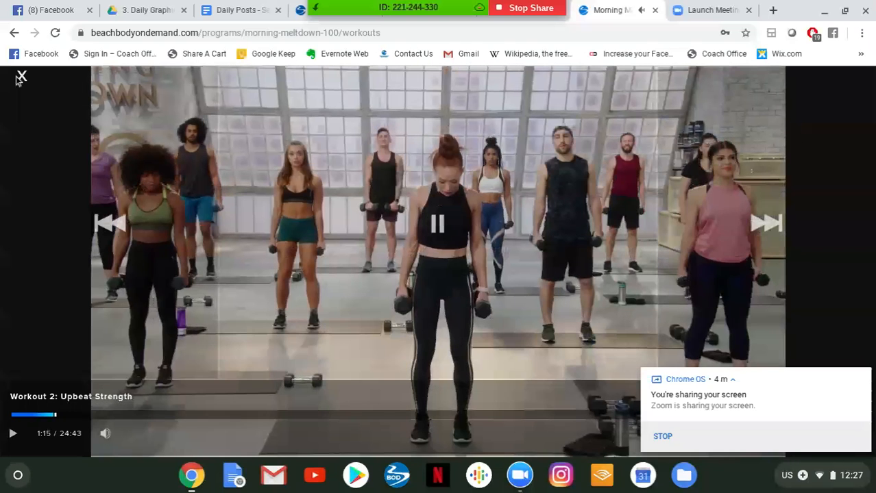
{"action": "mouse_move", "coordinate": [21, 77]}
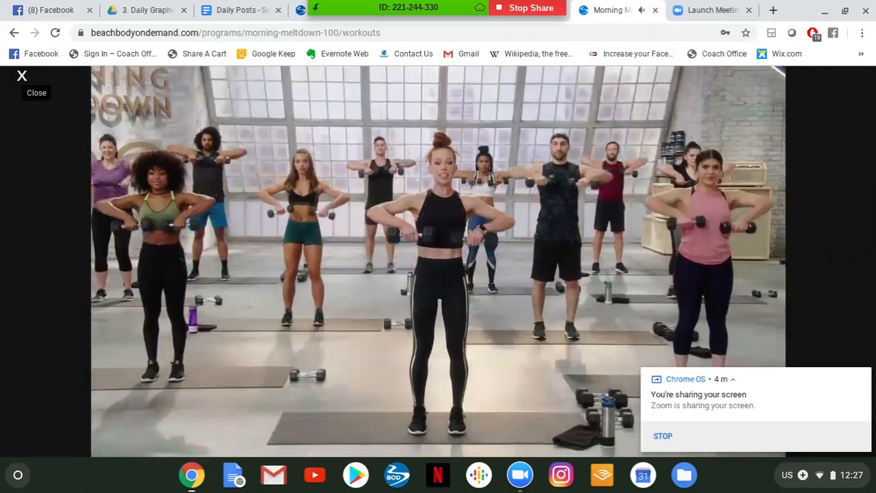
{"action": "left_click", "coordinate": [22, 77]}
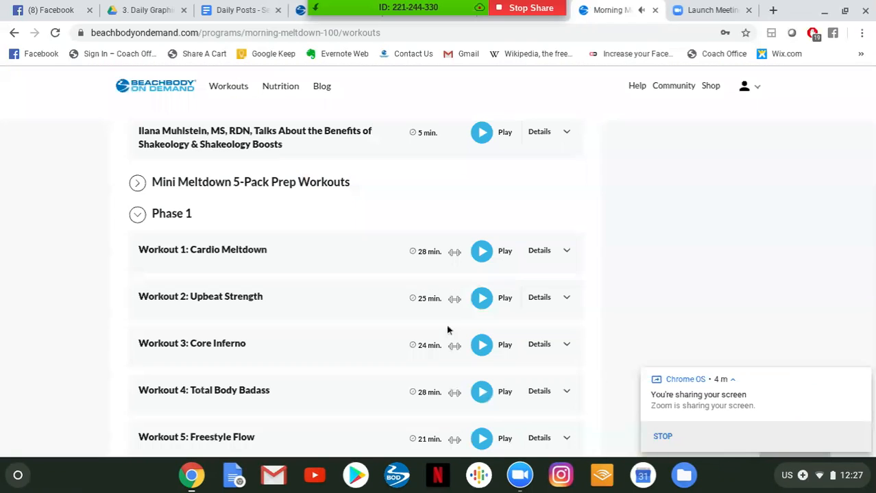
{"action": "mouse_move", "coordinate": [451, 321]}
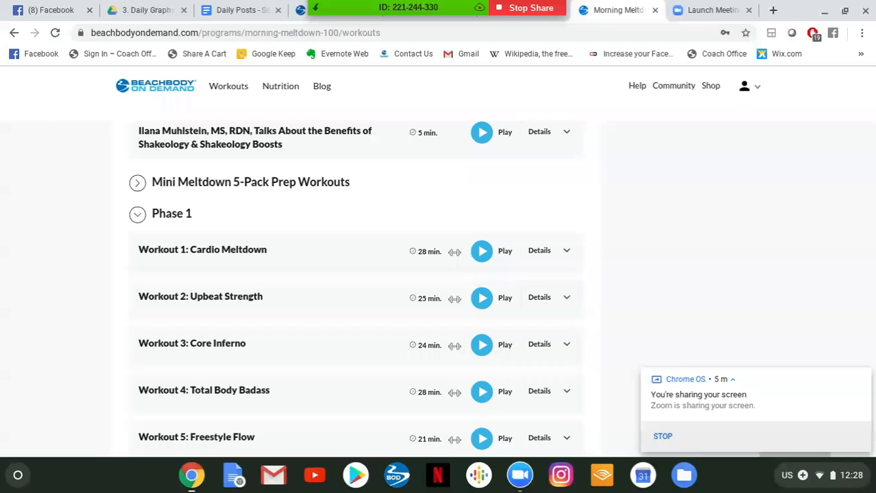
Collapse Phase 1 and switch to Morning Meltdown 100's Program Materials tab
{"action": "left_click", "coordinate": [137, 214]}
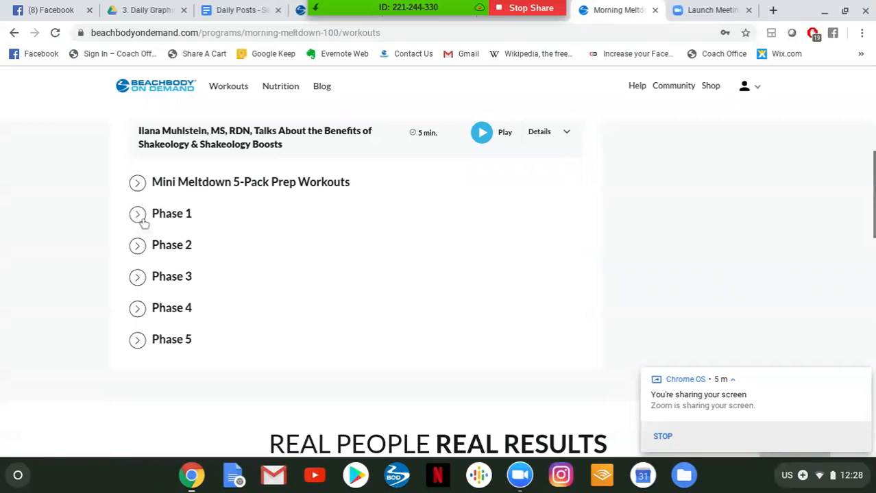
{"action": "scroll", "scroll_direction": "up", "scroll_amount": 3}
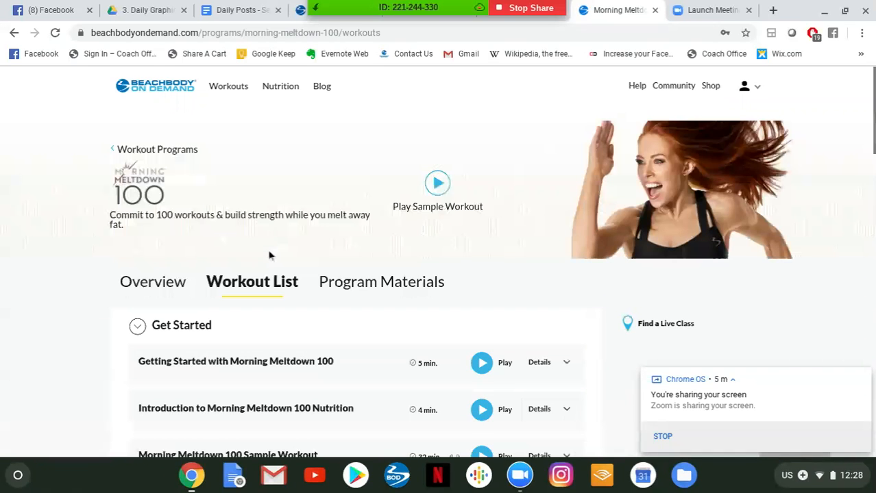
{"action": "left_click", "coordinate": [381, 281]}
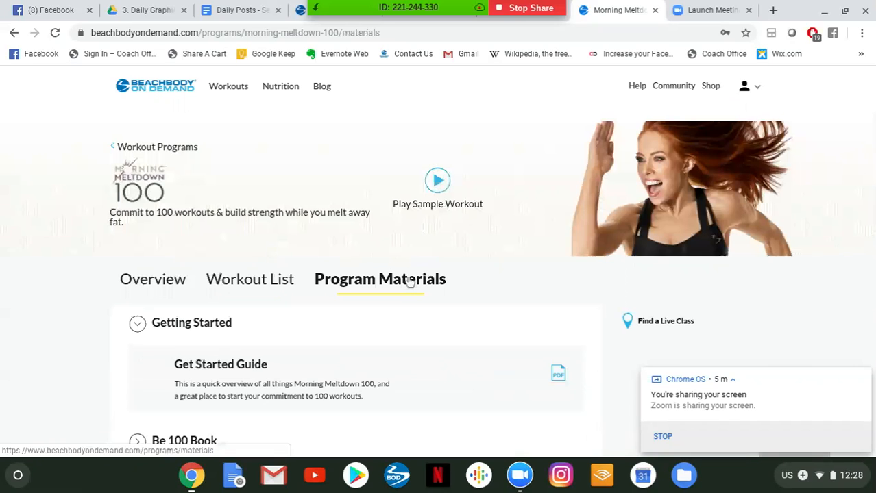
Expand the Nutrition materials section and bring up the Nutrition Guide PDF
{"action": "scroll", "scroll_direction": "down", "scroll_amount": 3}
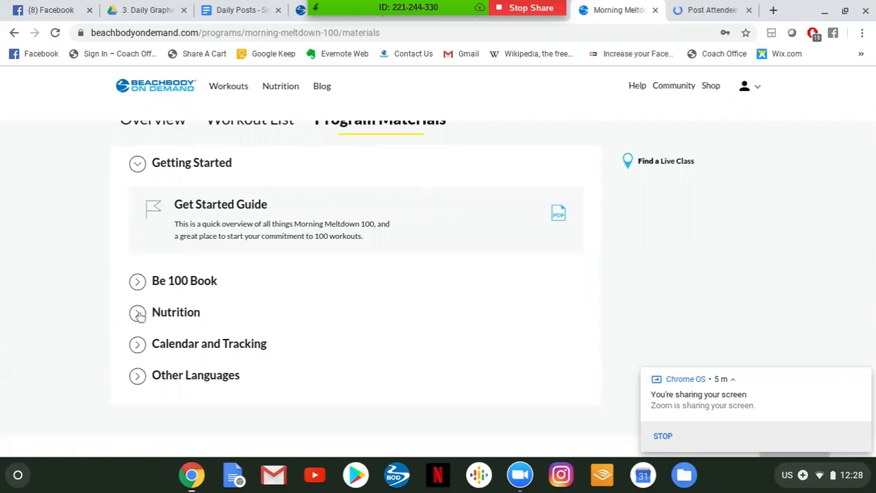
{"action": "left_click", "coordinate": [137, 312]}
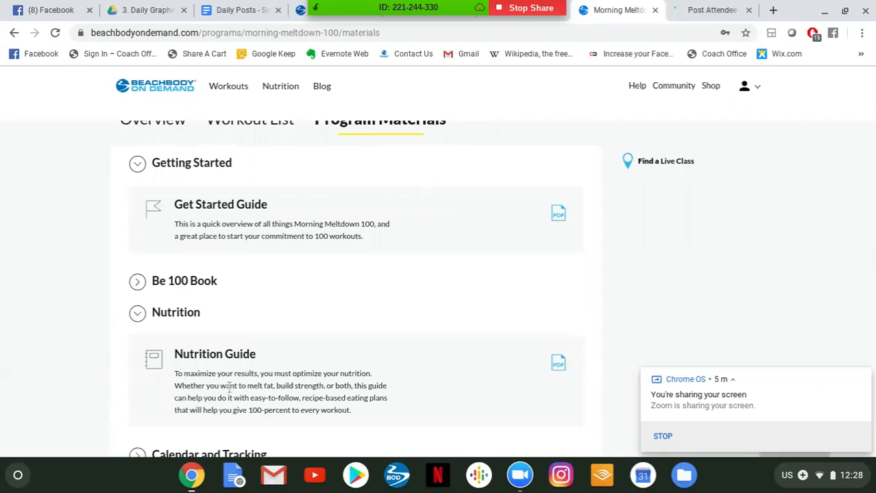
{"action": "mouse_move", "coordinate": [554, 170]}
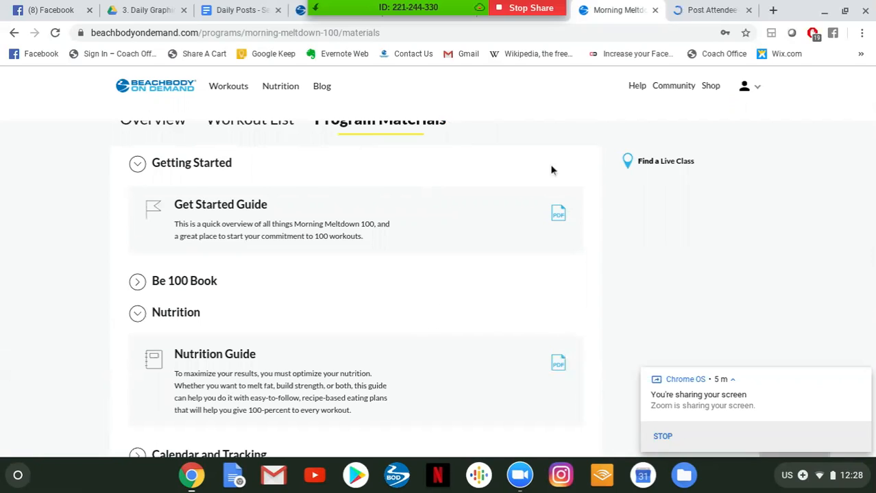
{"action": "mouse_move", "coordinate": [518, 296]}
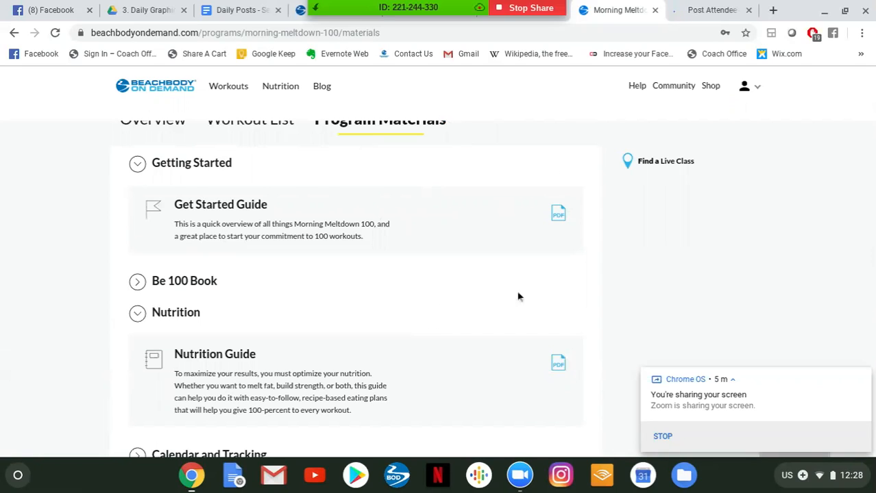
{"action": "mouse_move", "coordinate": [558, 363]}
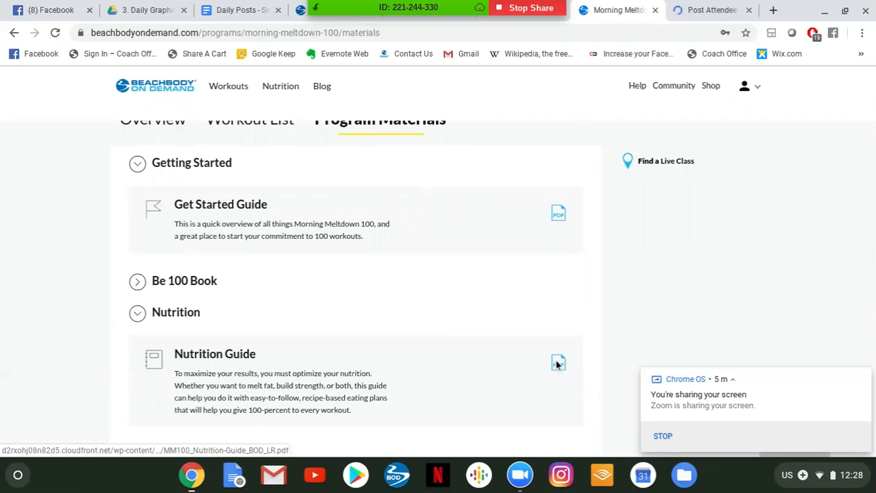
{"action": "left_click", "coordinate": [558, 362]}
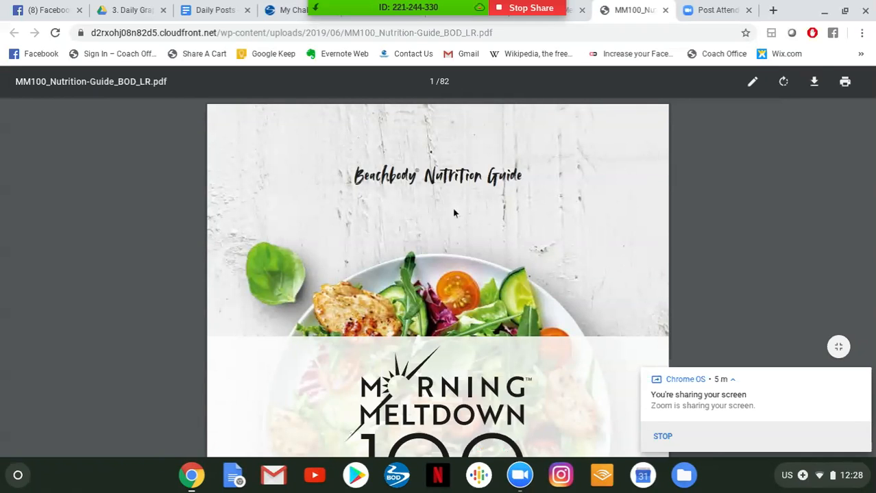
Scroll the Nutrition Guide PDF down to page 6 with the Goal: Lose Weight plan table
{"action": "scroll", "scroll_direction": "down", "scroll_amount": 3}
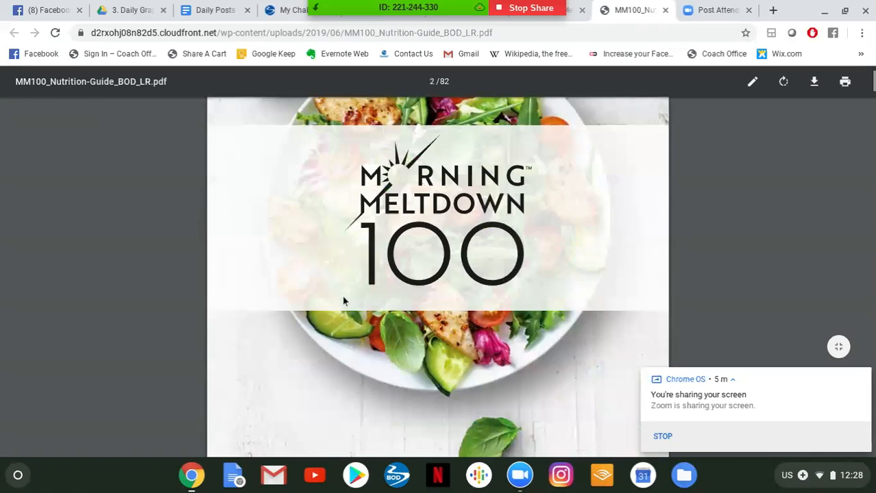
{"action": "scroll", "scroll_direction": "down", "scroll_amount": 3}
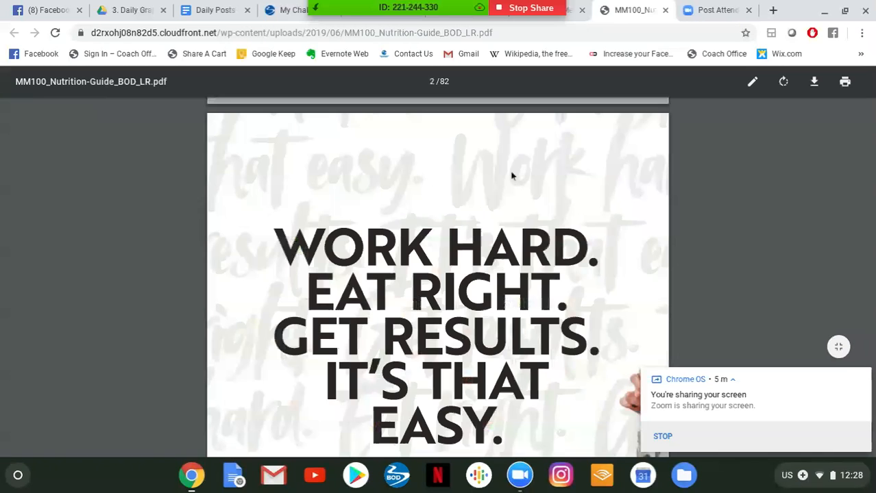
{"action": "scroll", "scroll_direction": "down", "scroll_amount": 3}
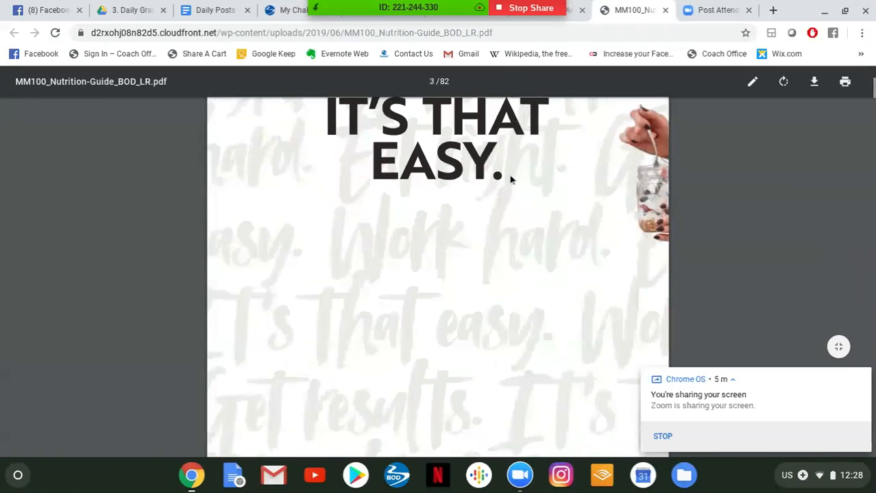
{"action": "scroll", "scroll_direction": "down", "scroll_amount": 3}
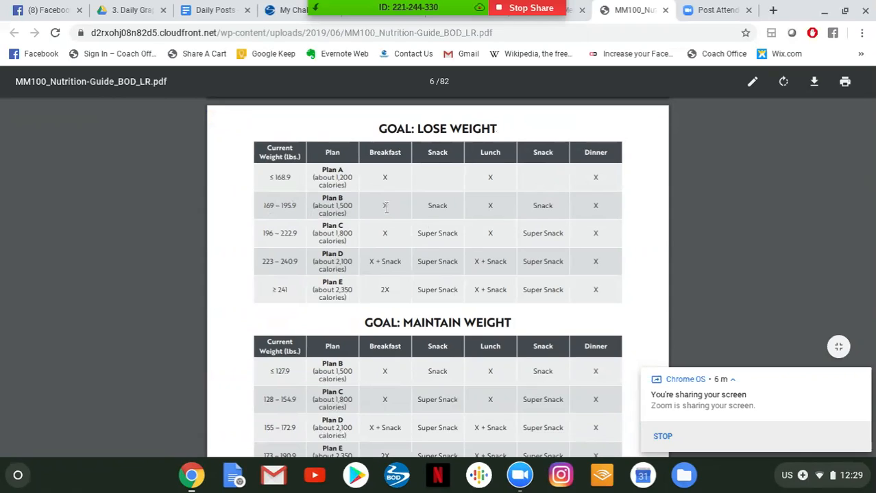
{"action": "mouse_move", "coordinate": [573, 200]}
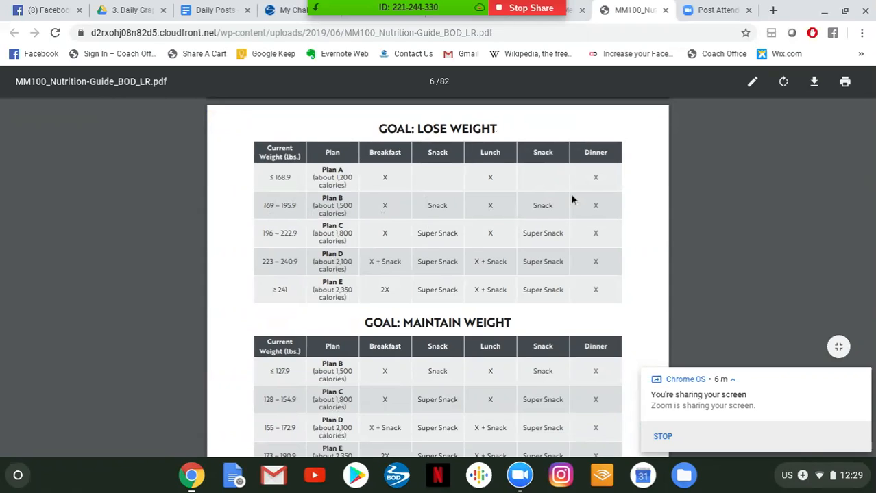
{"action": "mouse_move", "coordinate": [386, 225]}
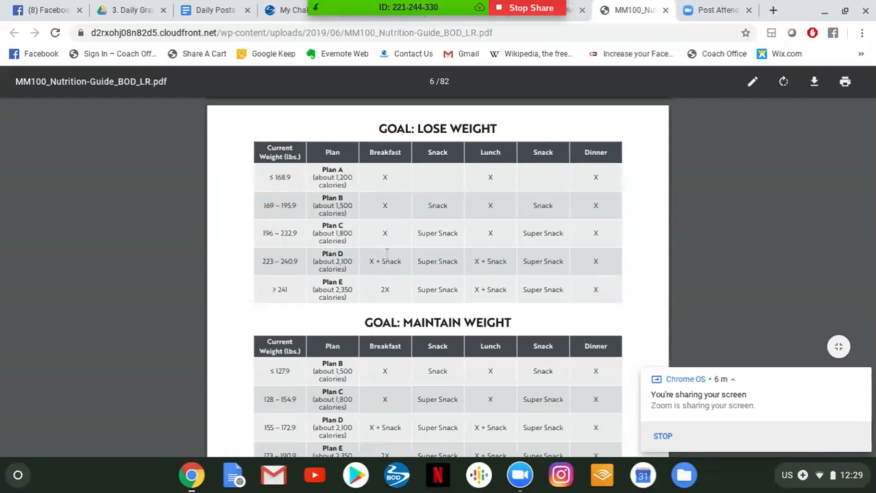
Scroll through the guide's breakfast recipe pages before returning to Program Materials
{"action": "scroll", "scroll_direction": "down", "scroll_amount": 3}
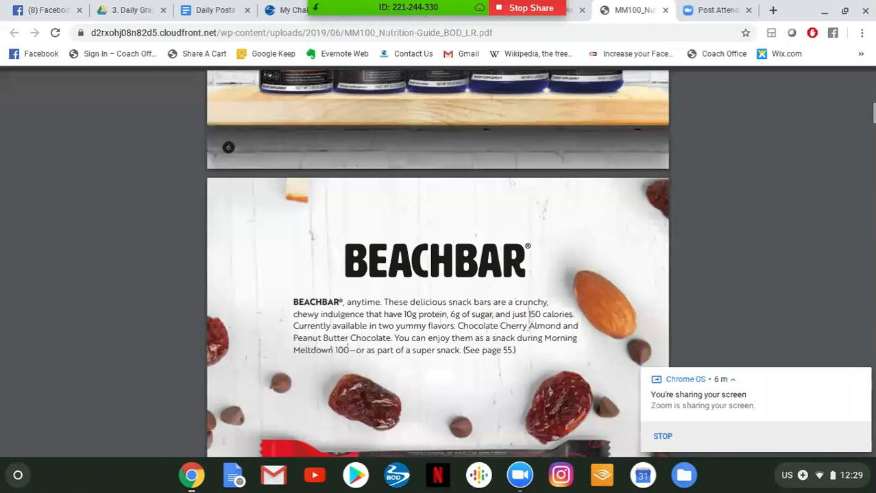
{"action": "scroll", "scroll_direction": "down", "scroll_amount": 3}
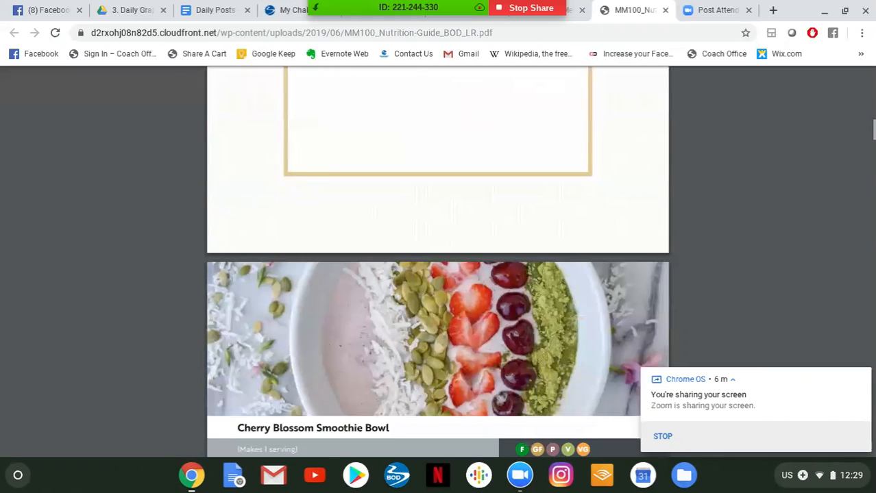
{"action": "scroll", "scroll_direction": "down", "scroll_amount": 3}
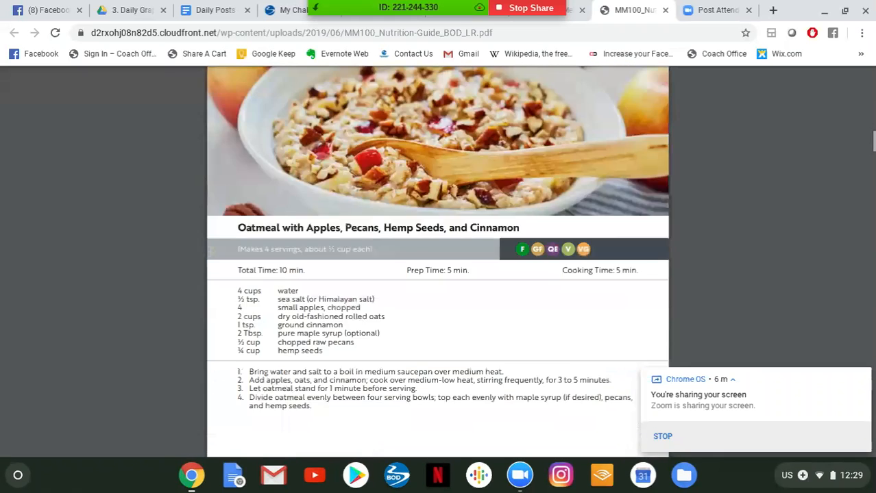
{"action": "scroll", "scroll_direction": "down", "scroll_amount": 3}
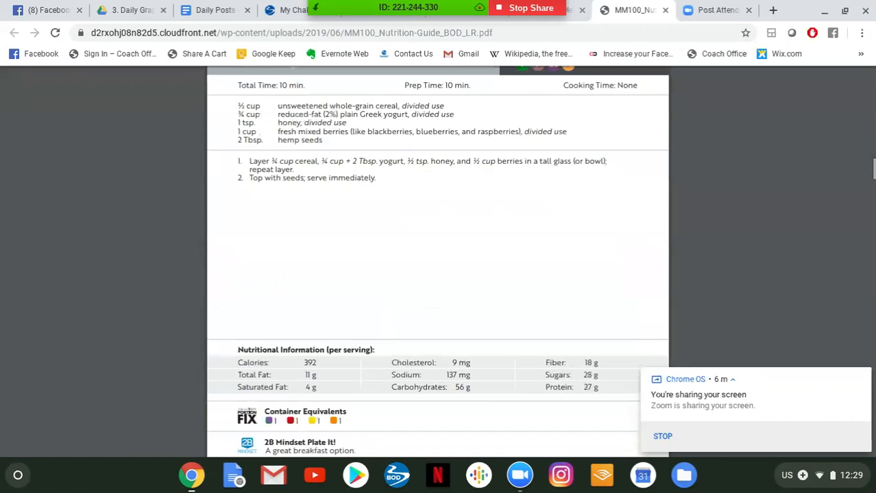
{"action": "scroll", "scroll_direction": "down", "scroll_amount": 3}
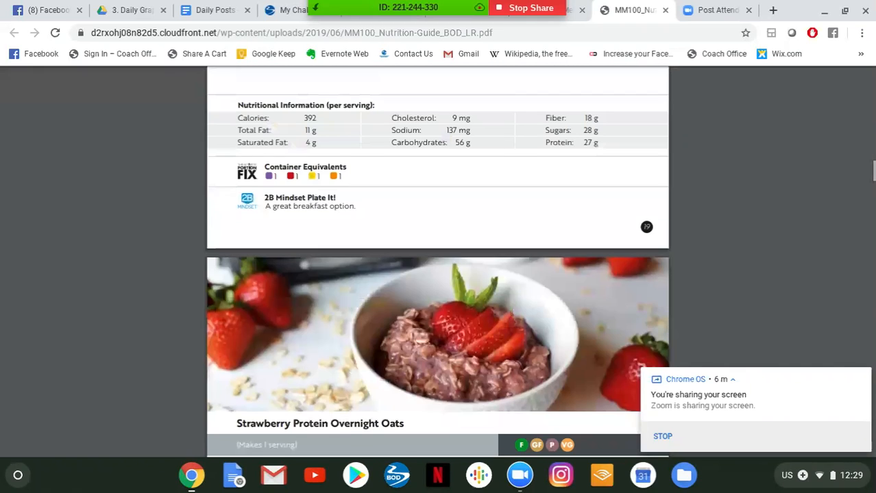
{"action": "scroll", "scroll_direction": "down", "scroll_amount": 3}
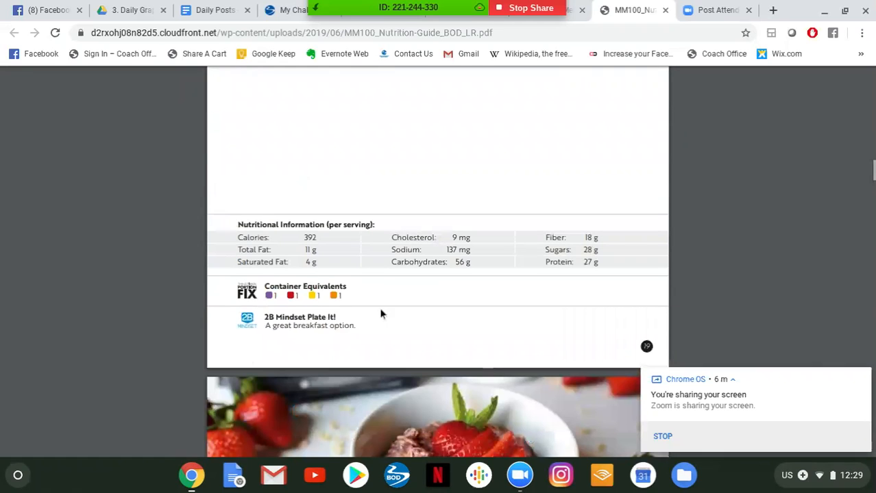
{"action": "mouse_move", "coordinate": [222, 301]}
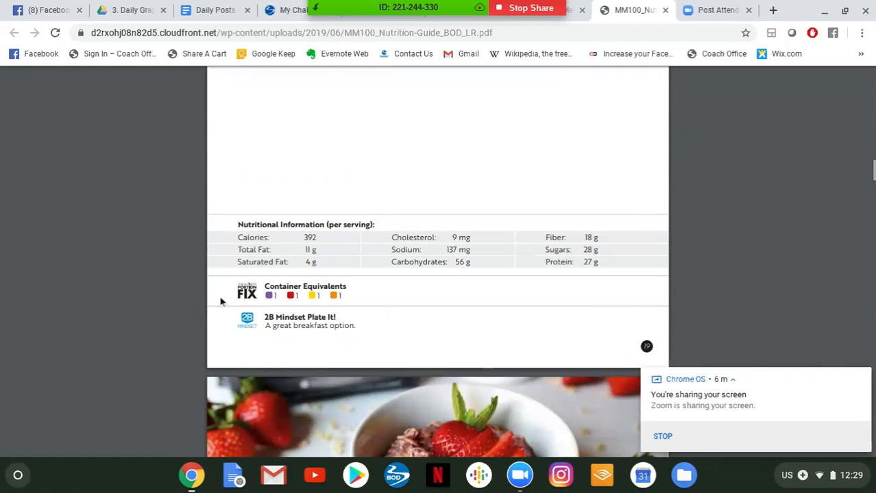
{"action": "mouse_move", "coordinate": [336, 333]}
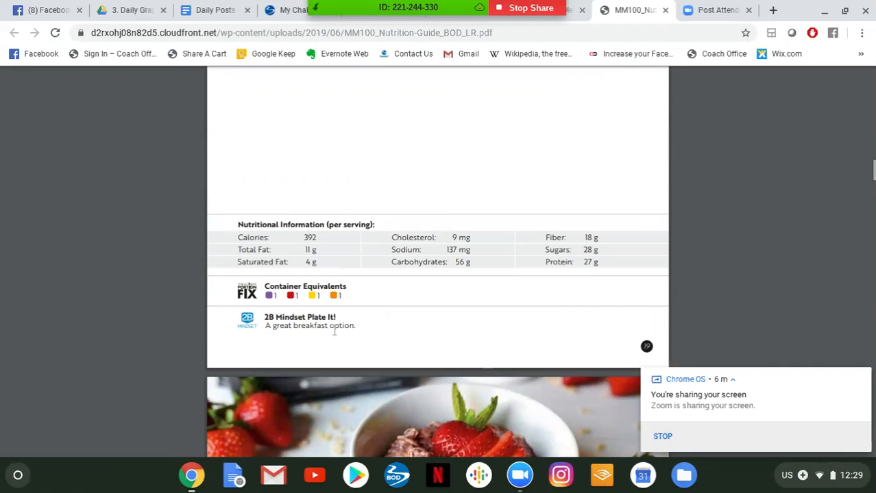
{"action": "mouse_move", "coordinate": [240, 318]}
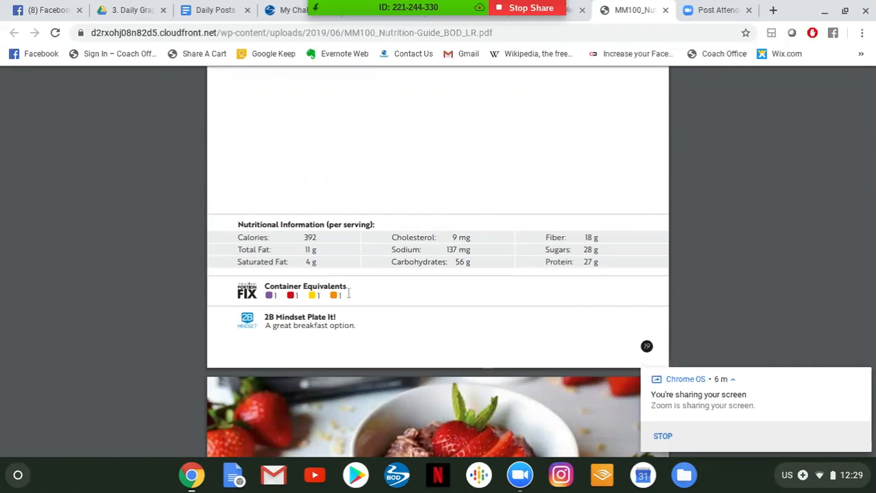
{"action": "mouse_move", "coordinate": [208, 318]}
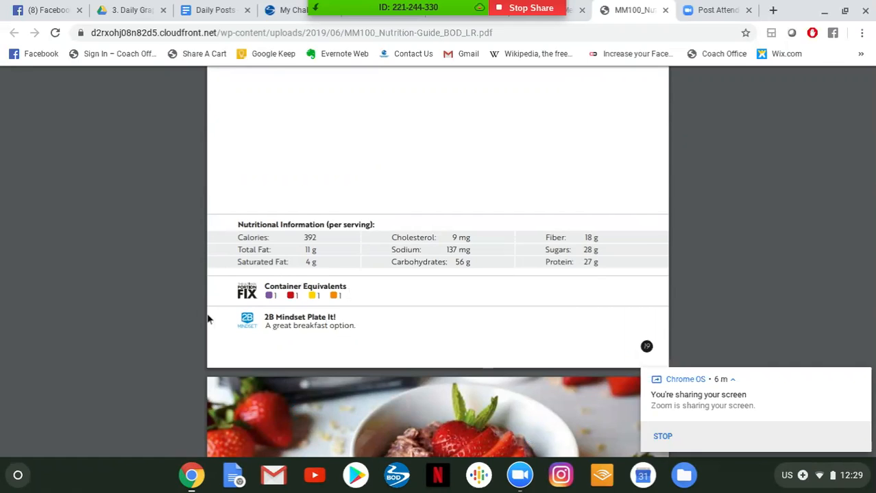
{"action": "mouse_move", "coordinate": [358, 327]}
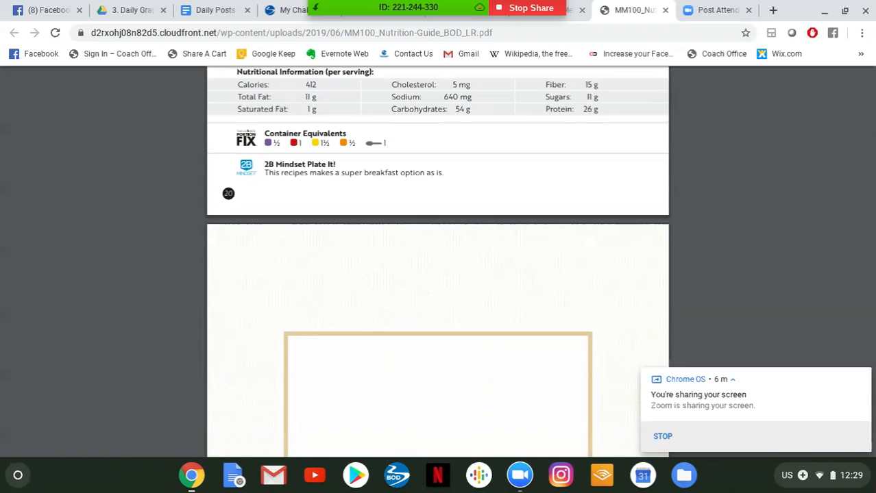
{"action": "scroll", "scroll_direction": "down", "scroll_amount": 3}
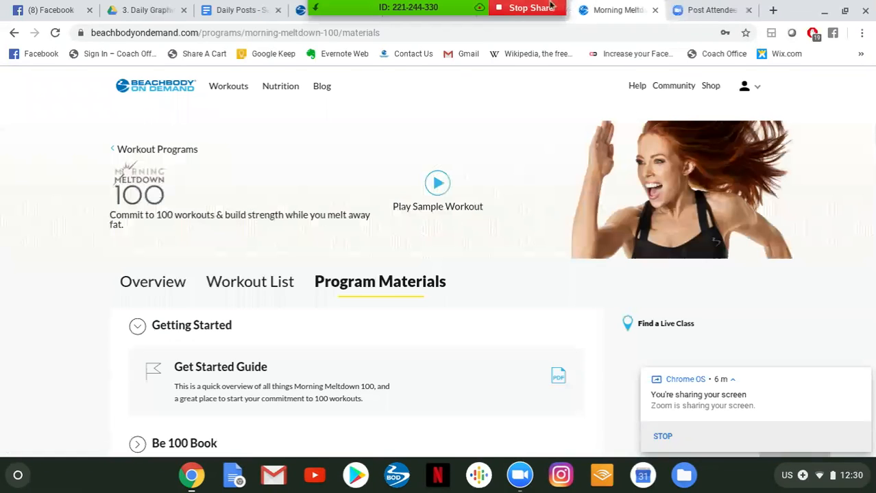
{"action": "mouse_move", "coordinate": [323, 157]}
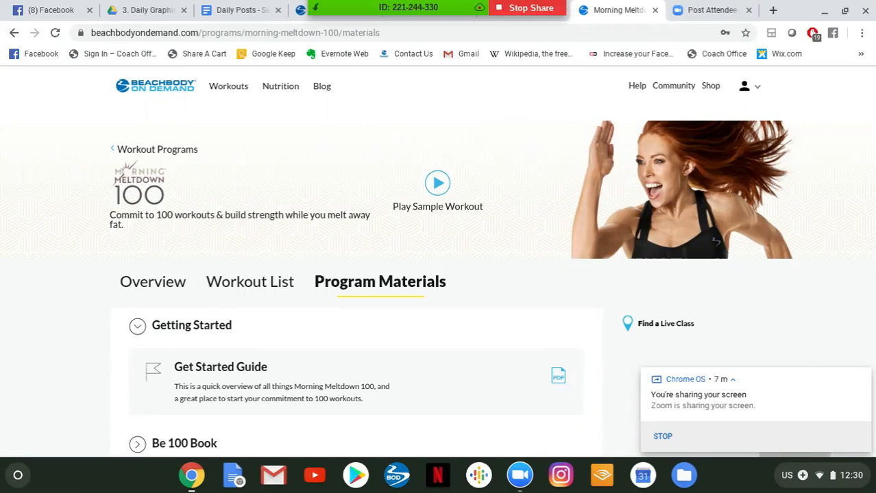
{"action": "mouse_move", "coordinate": [227, 85]}
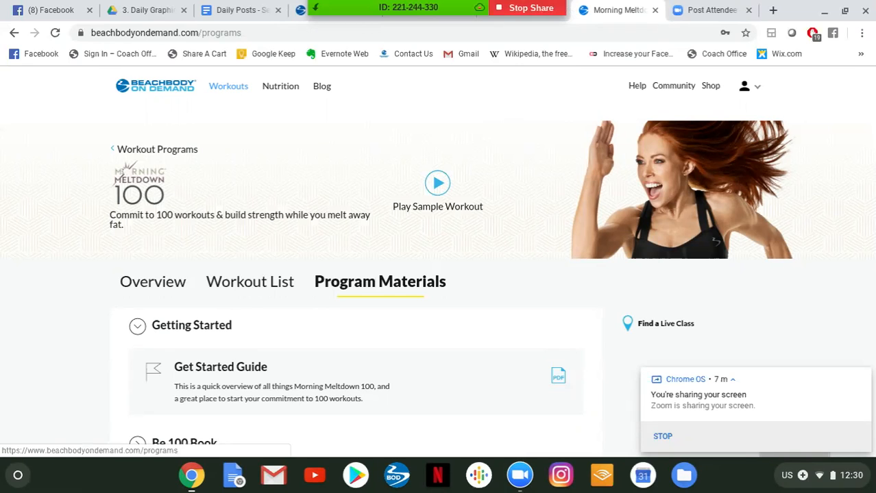
From Workout Programs, bring up 21 Day Fix Real Time and browse its Workout List weeks
{"action": "left_click", "coordinate": [156, 148]}
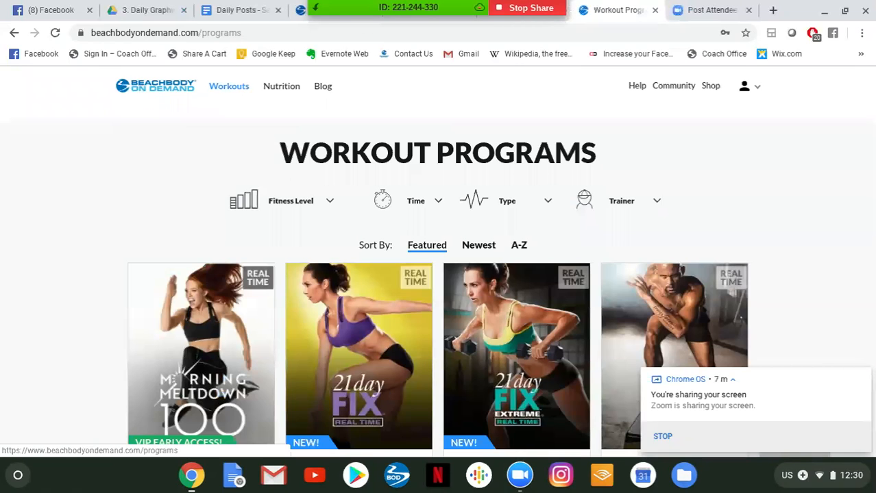
{"action": "left_click", "coordinate": [358, 355]}
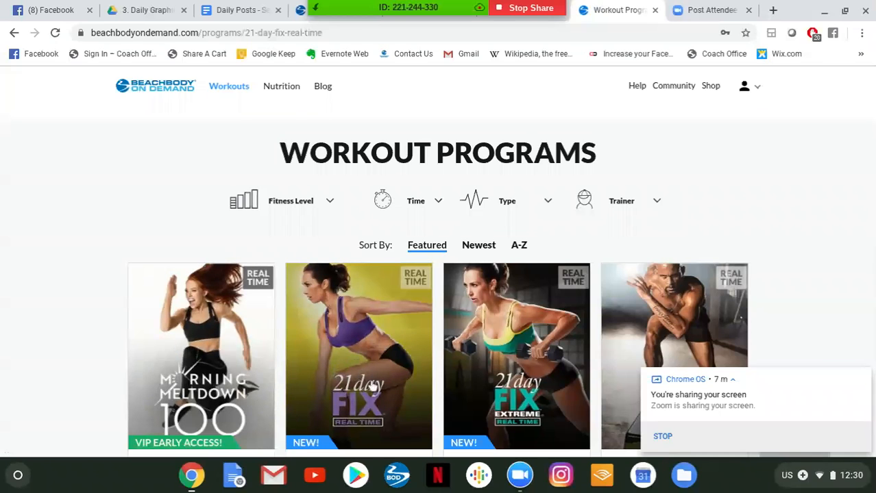
{"action": "left_click", "coordinate": [359, 356]}
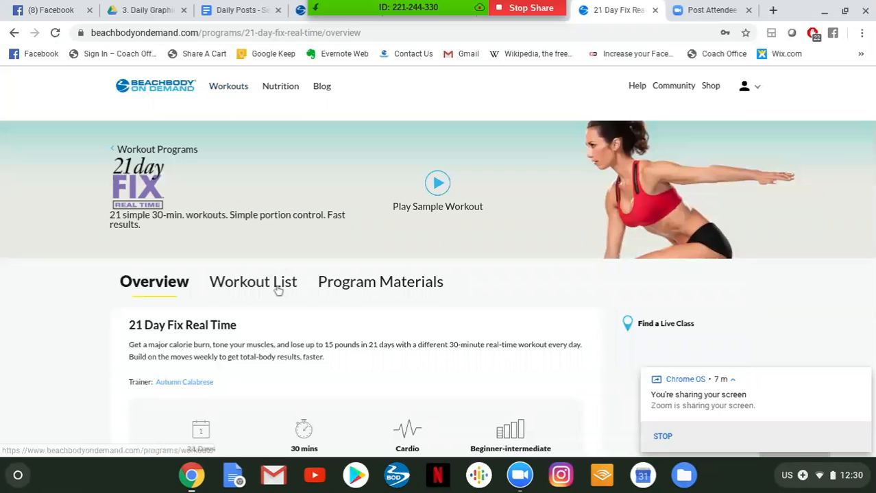
{"action": "mouse_move", "coordinate": [252, 281]}
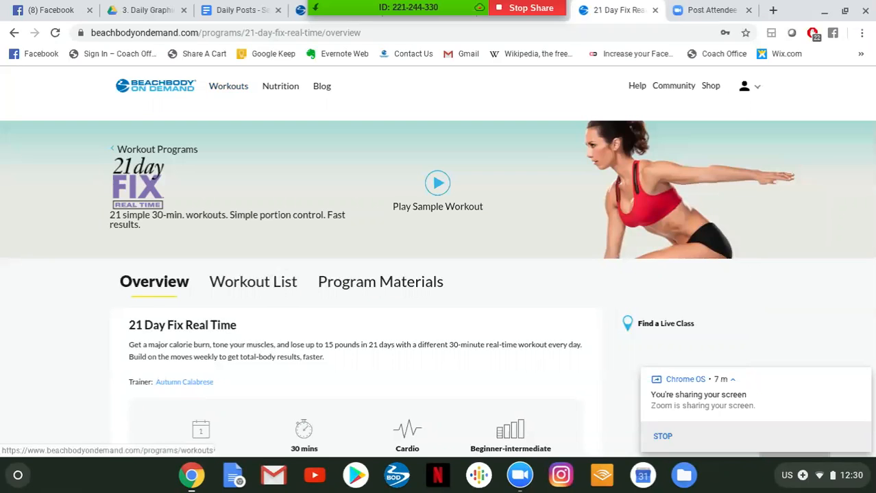
{"action": "left_click", "coordinate": [252, 281]}
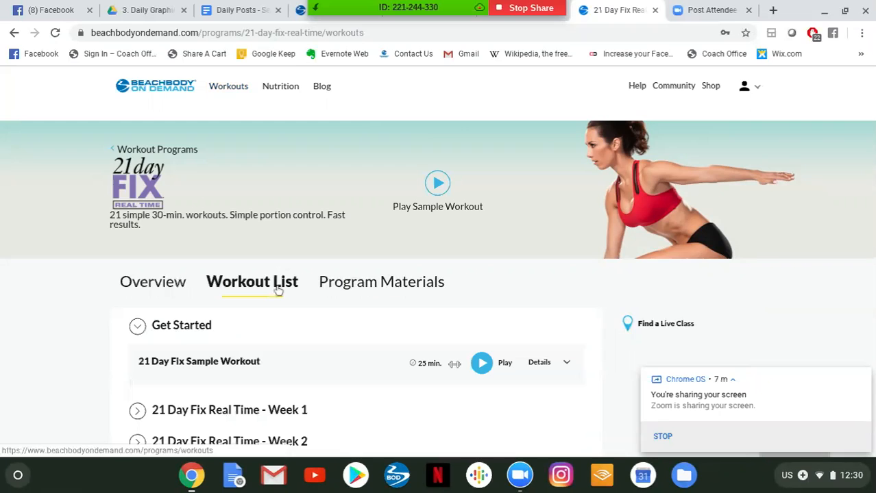
{"action": "scroll", "scroll_direction": "down", "scroll_amount": 3}
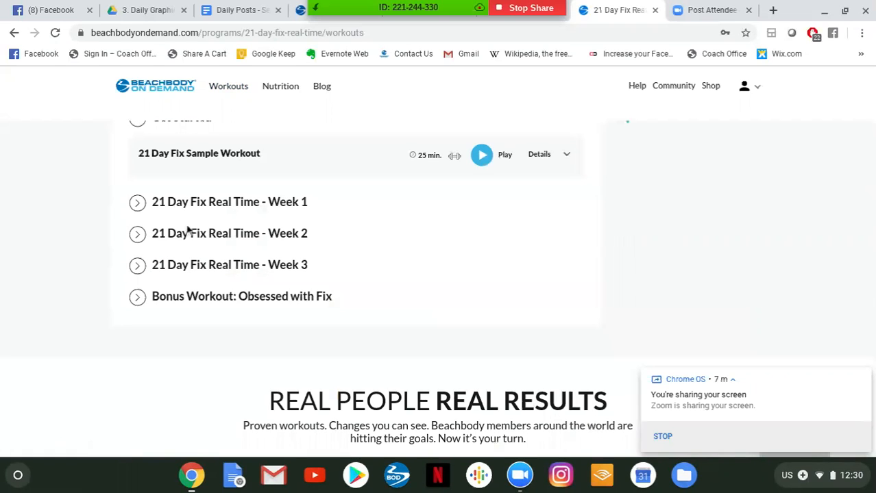
{"action": "scroll", "scroll_direction": "up", "scroll_amount": 3}
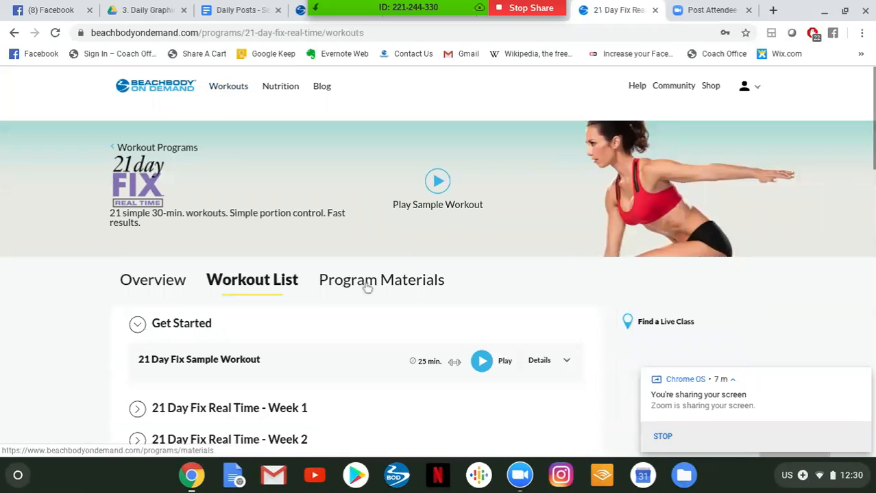
Show the program's materials and scroll to its Nutrition downloads with Food List and Eating Plan
{"action": "left_click", "coordinate": [381, 280]}
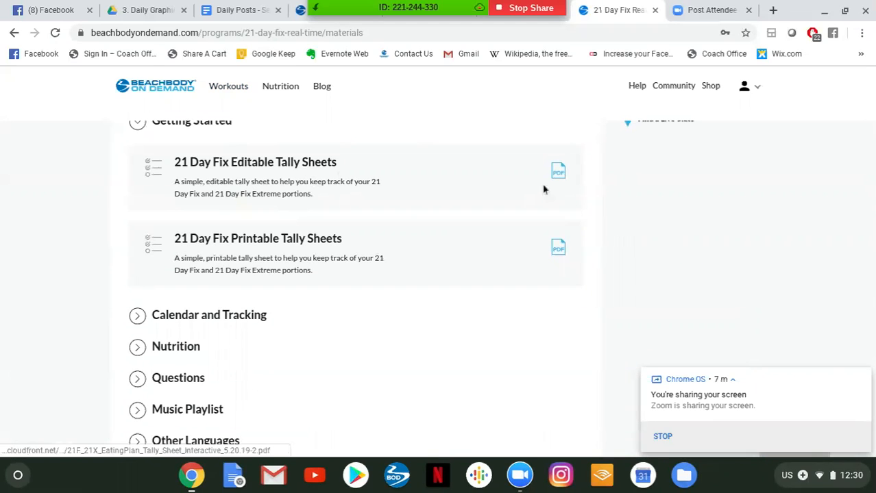
{"action": "mouse_move", "coordinate": [438, 259]}
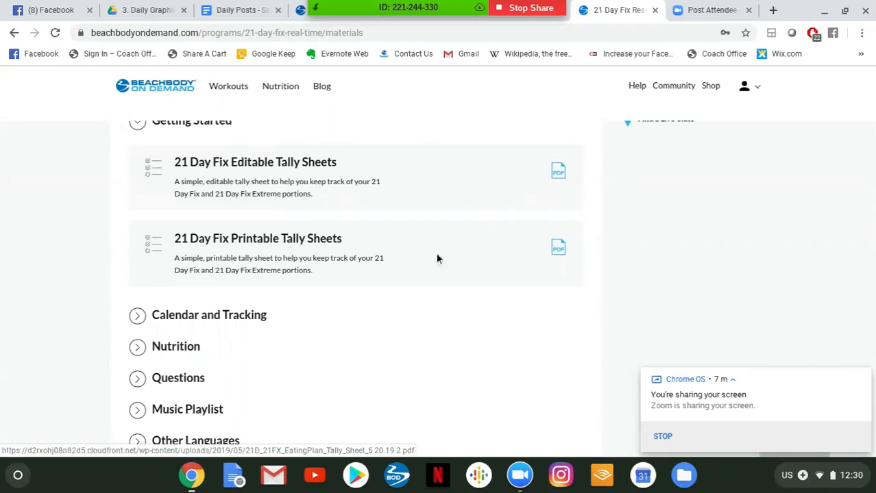
{"action": "scroll", "scroll_direction": "down", "scroll_amount": 3}
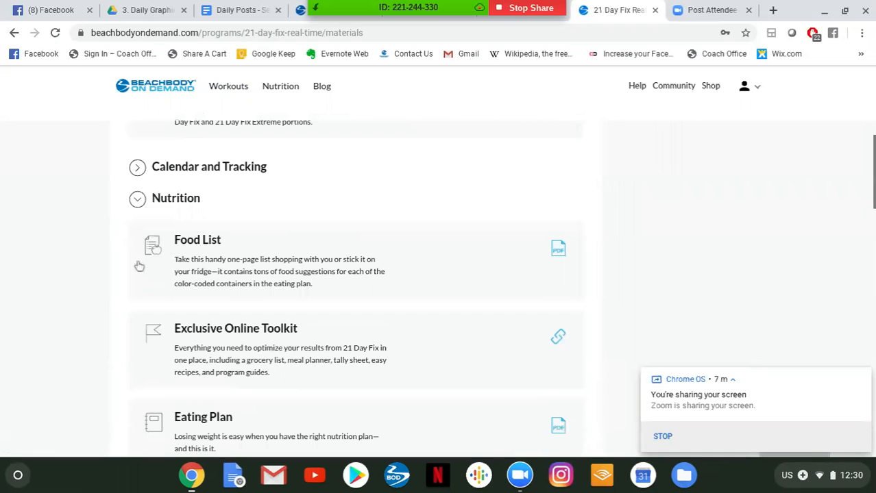
{"action": "mouse_move", "coordinate": [558, 248]}
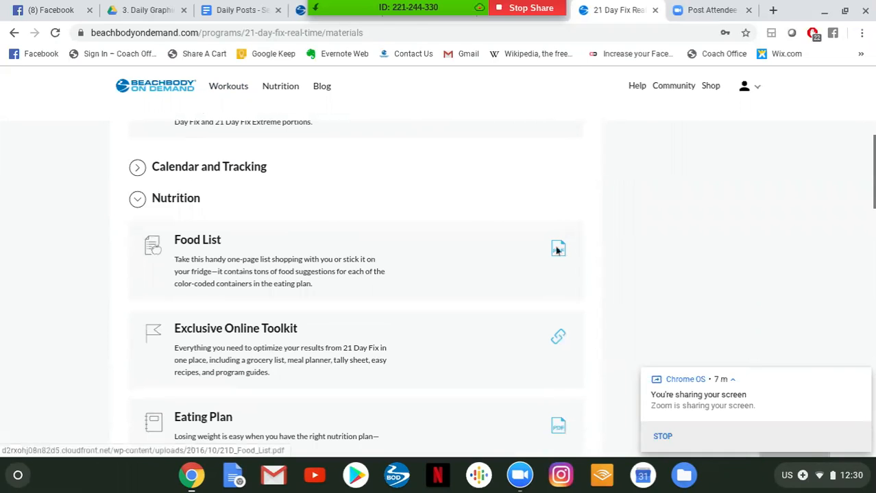
{"action": "left_click", "coordinate": [558, 248]}
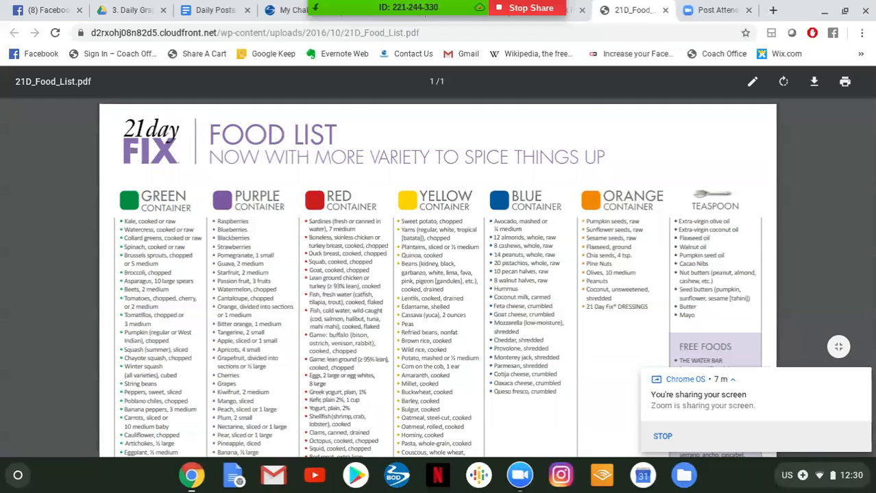
{"action": "mouse_move", "coordinate": [131, 208]}
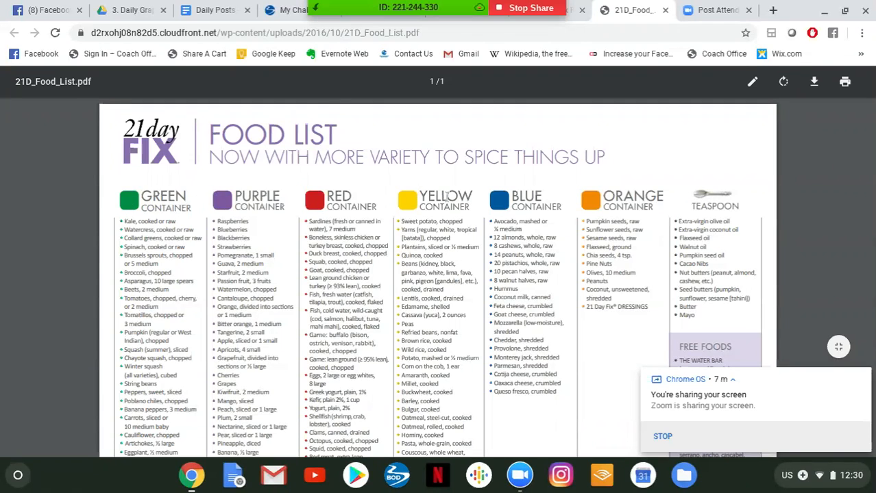
{"action": "mouse_move", "coordinate": [96, 315]}
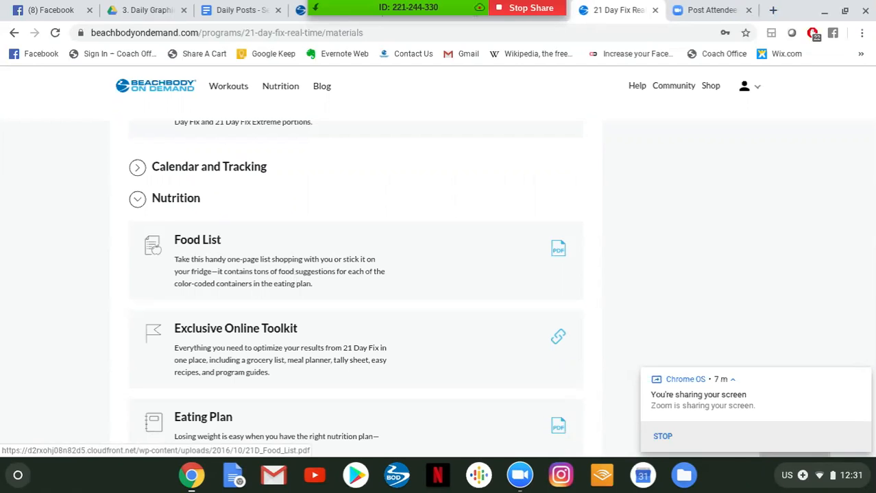
{"action": "scroll", "scroll_direction": "down", "scroll_amount": 3}
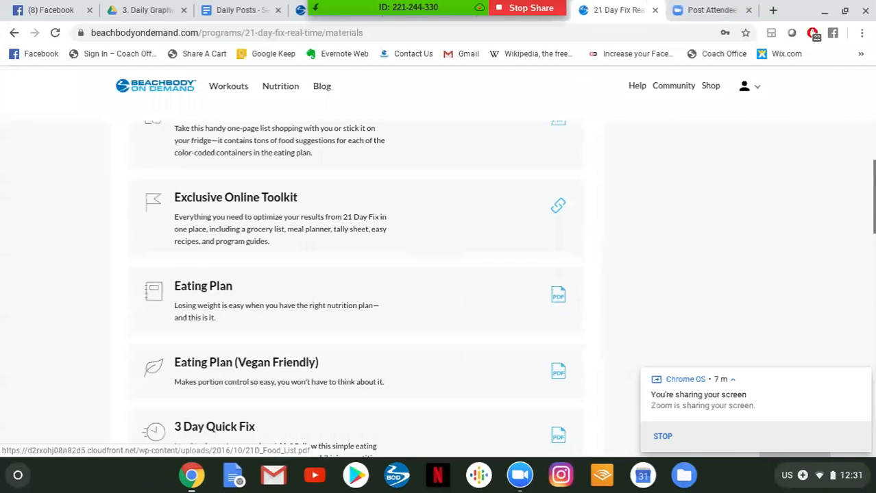
{"action": "scroll", "scroll_direction": "down", "scroll_amount": 3}
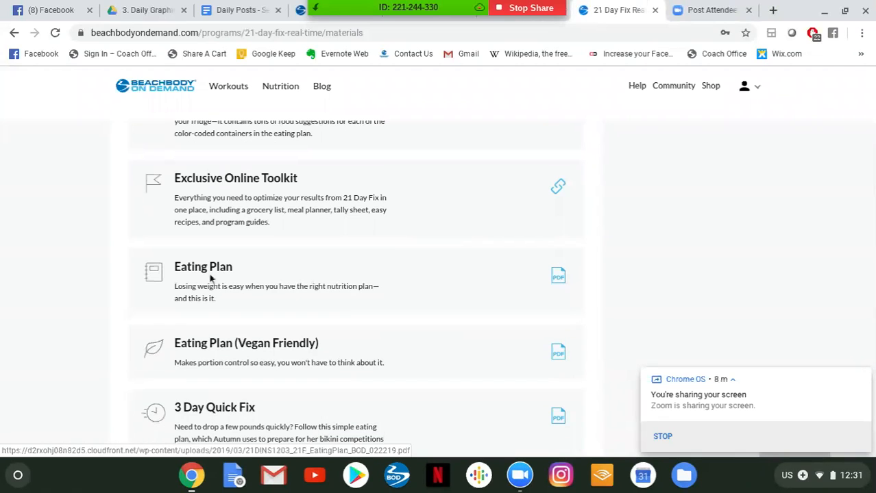
{"action": "mouse_move", "coordinate": [504, 259]}
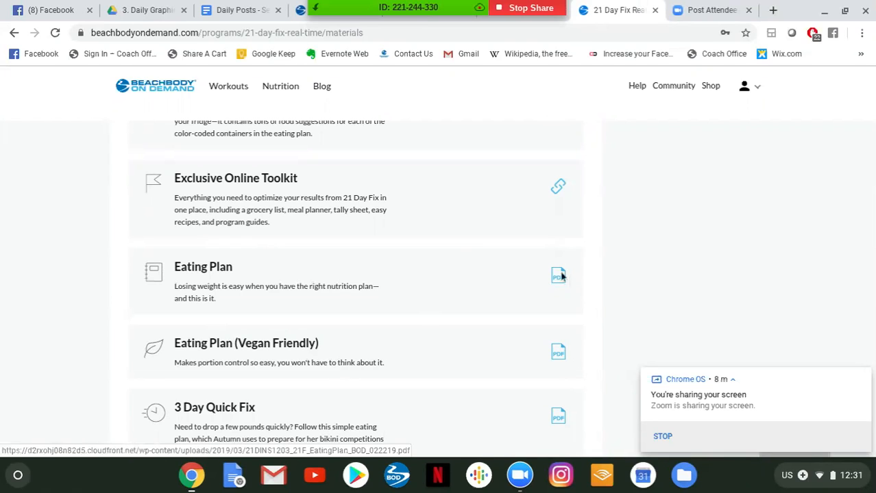
Open the Eating Plan PDF and scroll past the calorie worksheet to the Plans A–C container table
{"action": "left_click", "coordinate": [558, 276]}
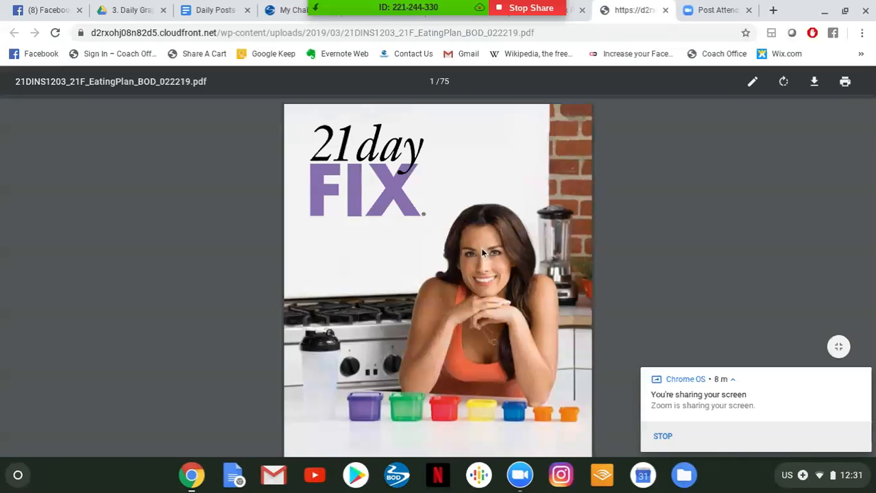
{"action": "scroll", "scroll_direction": "down", "scroll_amount": 3}
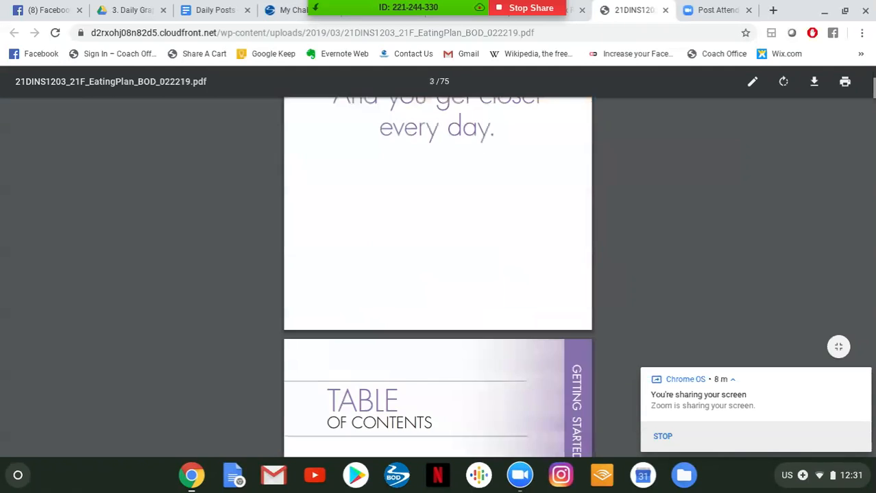
{"action": "scroll", "scroll_direction": "down", "scroll_amount": 3}
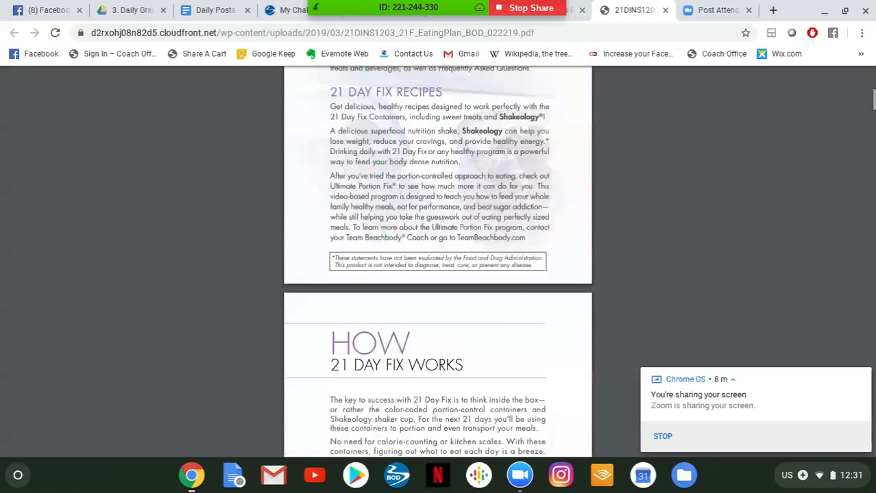
{"action": "scroll", "scroll_direction": "down", "scroll_amount": 3}
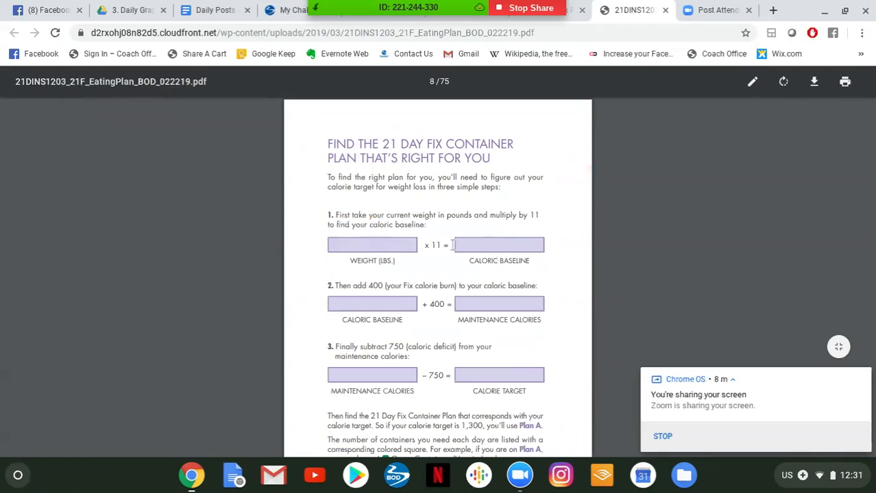
{"action": "mouse_move", "coordinate": [332, 335]}
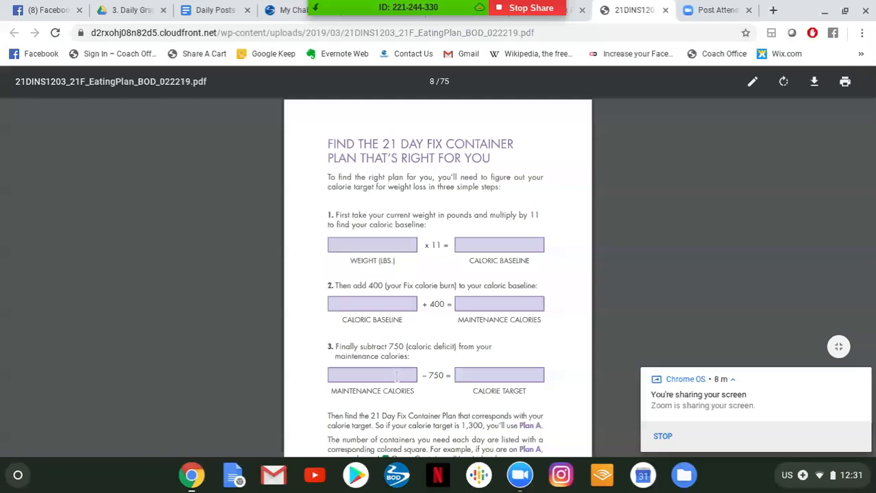
{"action": "scroll", "scroll_direction": "down", "scroll_amount": 3}
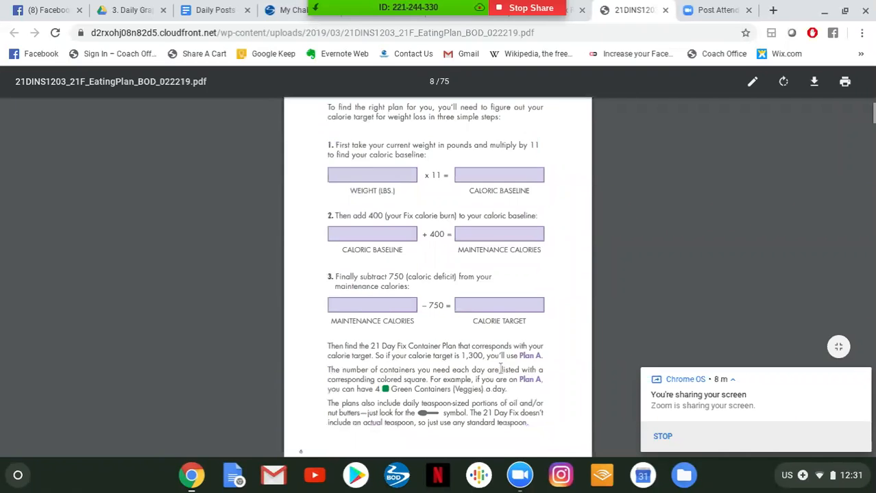
{"action": "scroll", "scroll_direction": "down", "scroll_amount": 3}
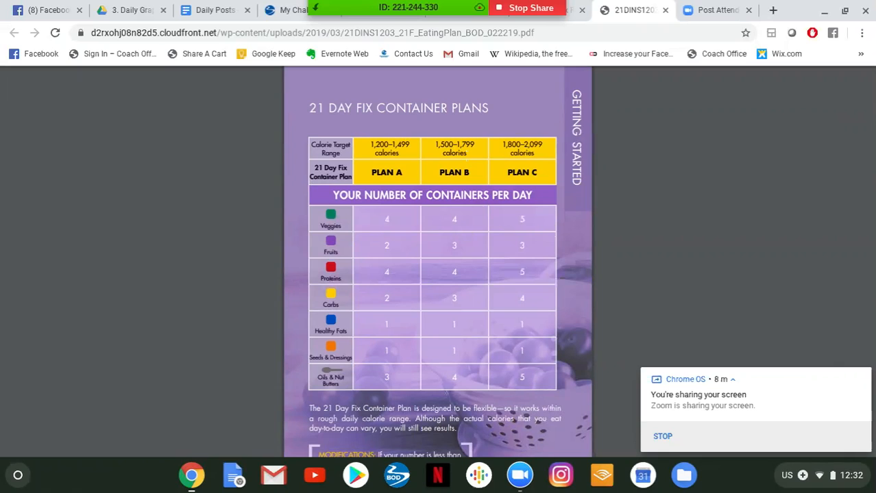
{"action": "mouse_move", "coordinate": [486, 232]}
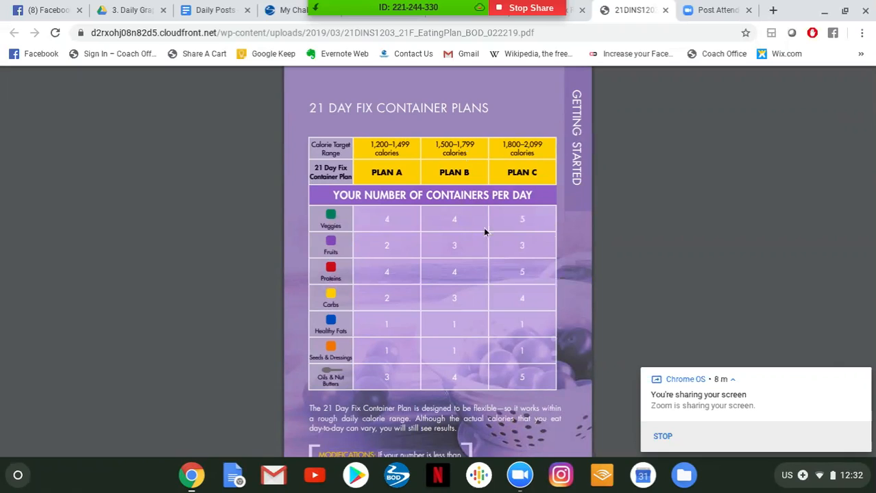
Browse the tally sheets and sample meals pages of the eating plan
{"action": "scroll", "scroll_direction": "down", "scroll_amount": 3}
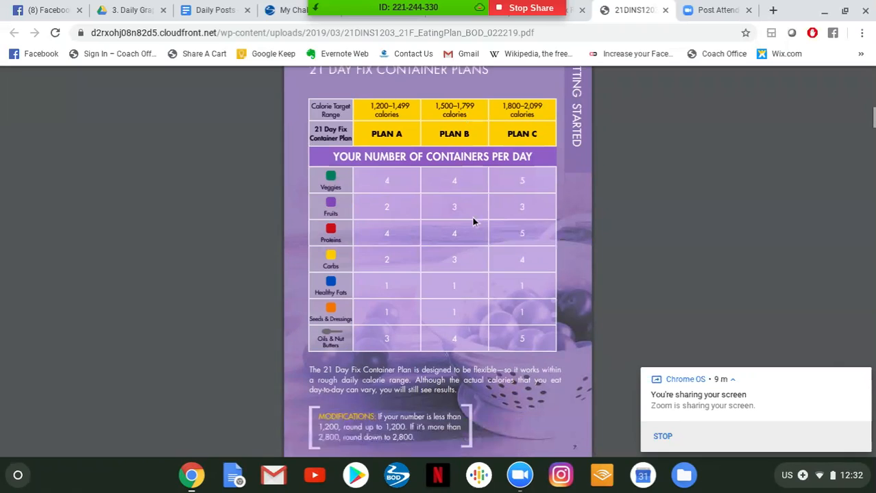
{"action": "scroll", "scroll_direction": "up", "scroll_amount": 3}
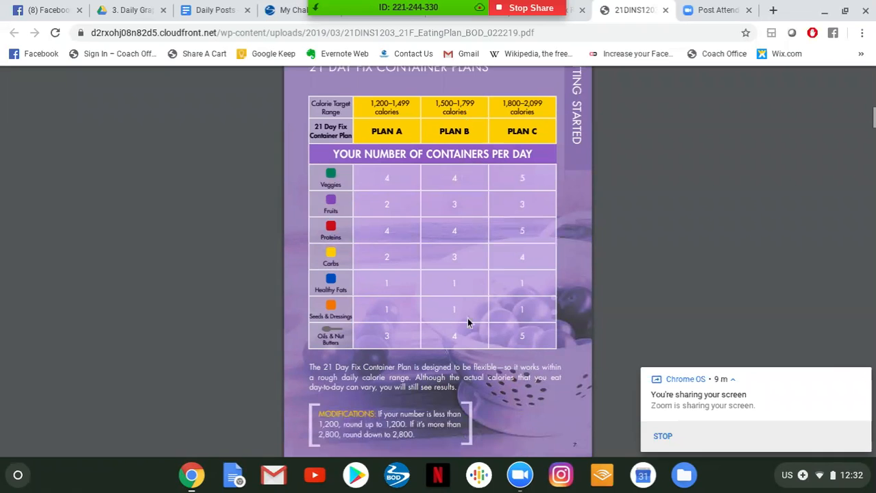
{"action": "scroll", "scroll_direction": "down", "scroll_amount": 3}
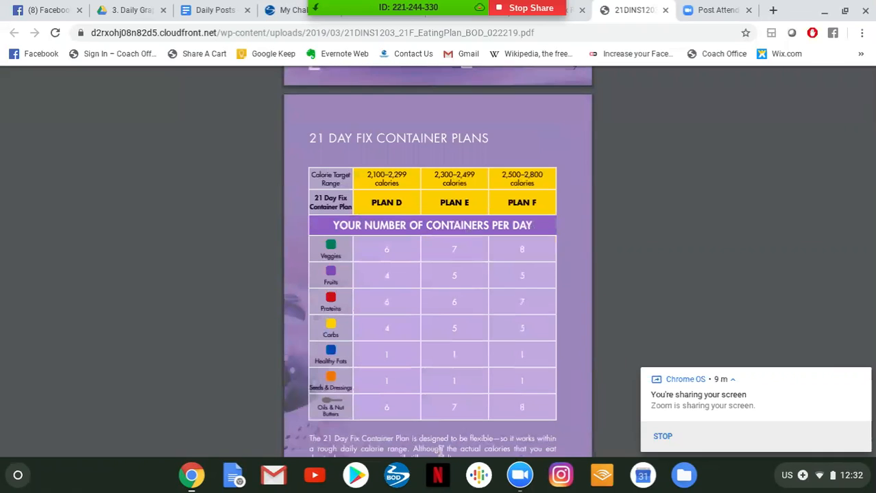
{"action": "scroll", "scroll_direction": "up", "scroll_amount": 3}
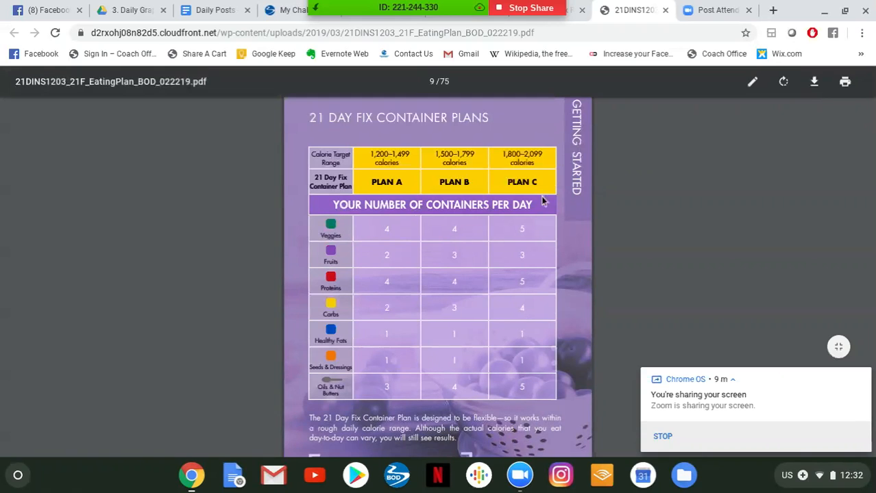
{"action": "scroll", "scroll_direction": "down", "scroll_amount": 3}
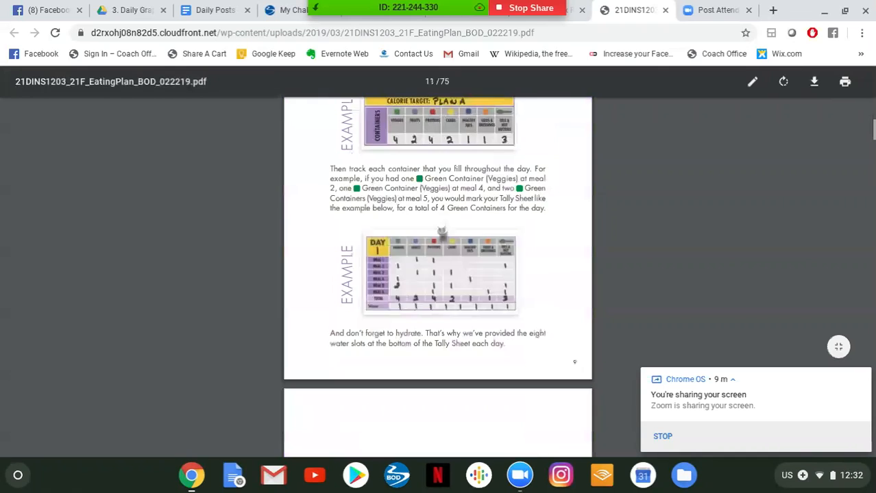
{"action": "scroll", "scroll_direction": "up", "scroll_amount": 3}
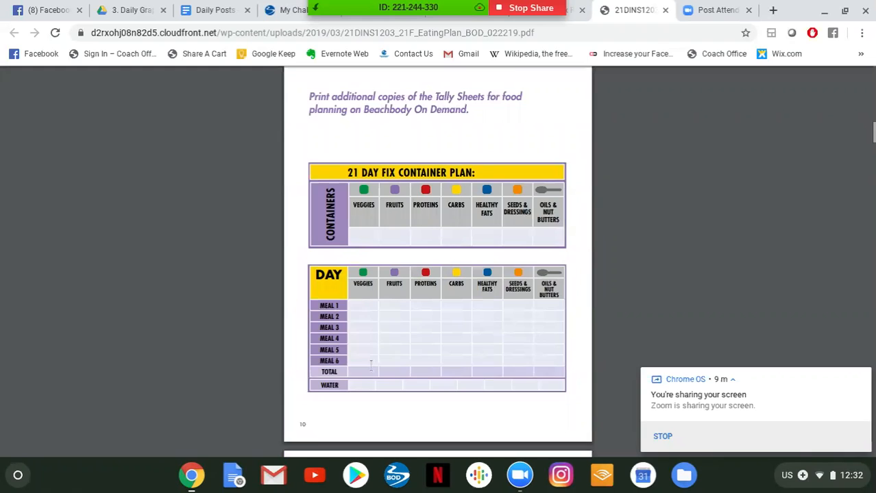
Look through the food groups pages, then return to page 1 of the eating plan
{"action": "scroll", "scroll_direction": "down", "scroll_amount": 3}
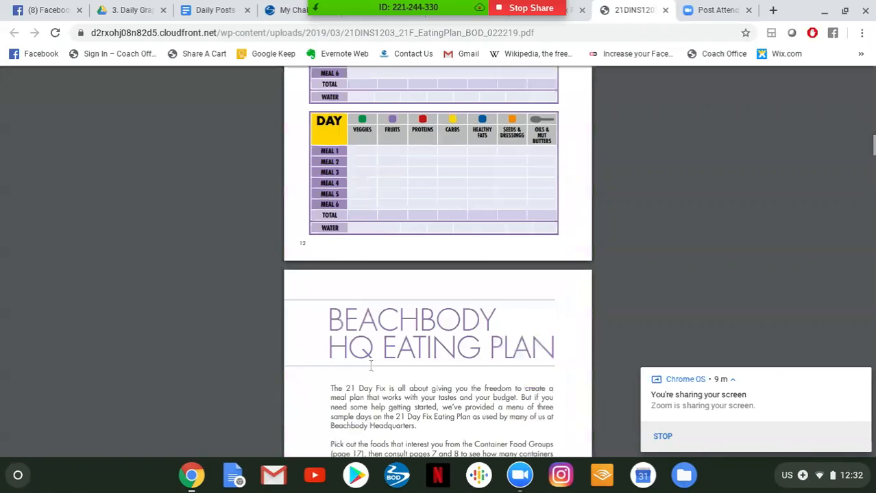
{"action": "scroll", "scroll_direction": "down", "scroll_amount": 3}
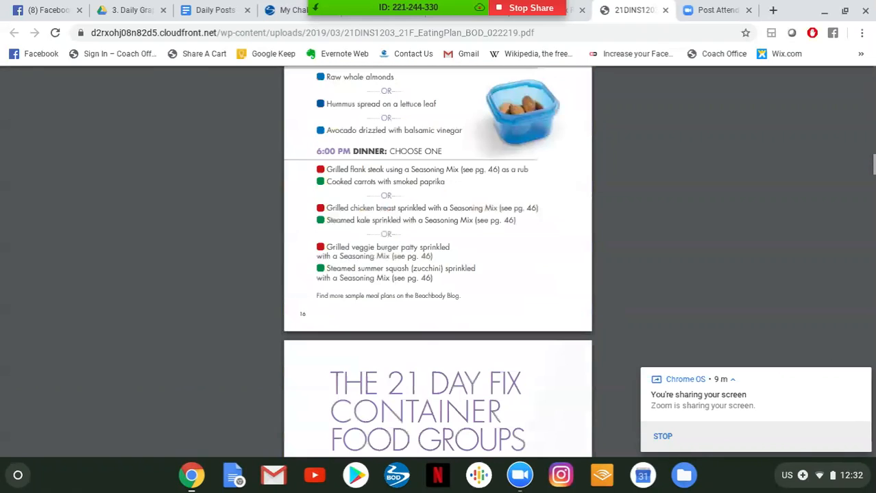
{"action": "scroll", "scroll_direction": "down", "scroll_amount": 3}
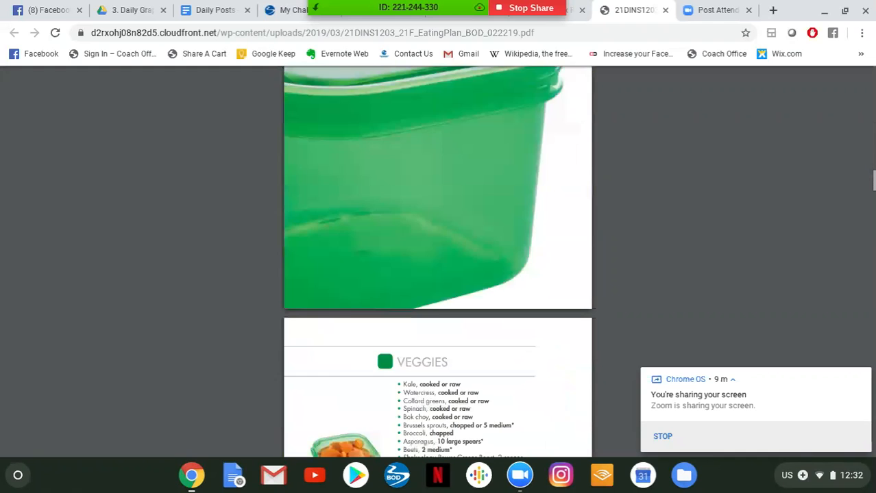
{"action": "scroll", "scroll_direction": "up", "scroll_amount": 3}
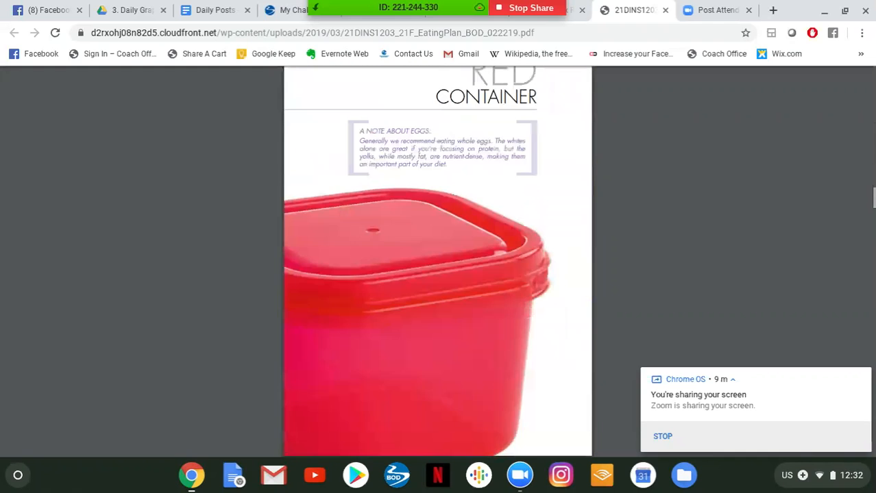
{"action": "scroll", "scroll_direction": "up", "scroll_amount": 3}
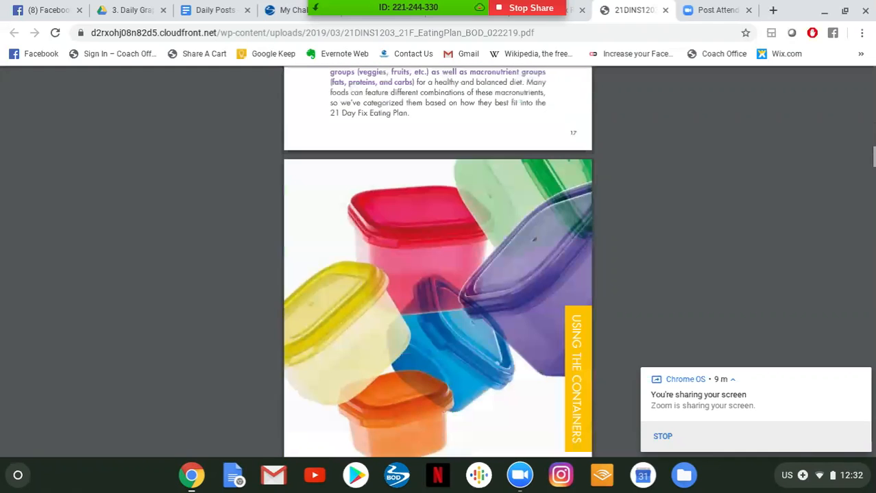
{"action": "scroll", "scroll_direction": "down", "scroll_amount": 3}
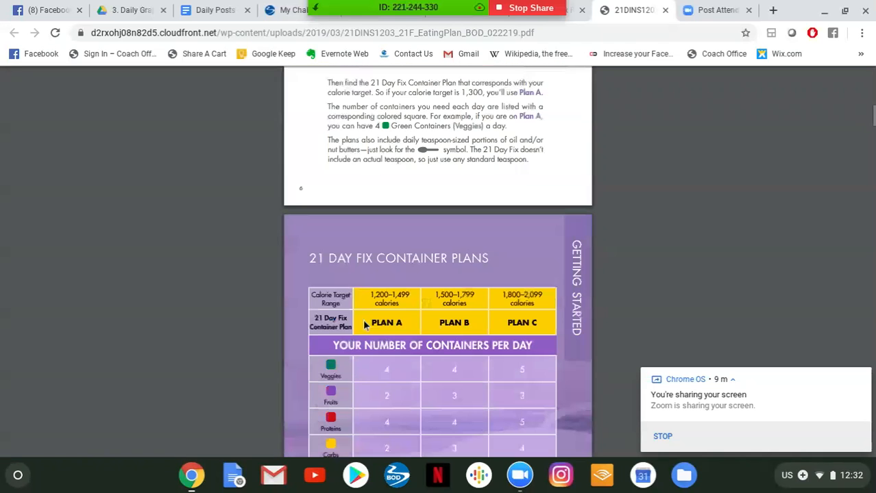
{"action": "scroll", "scroll_direction": "up", "scroll_amount": 3}
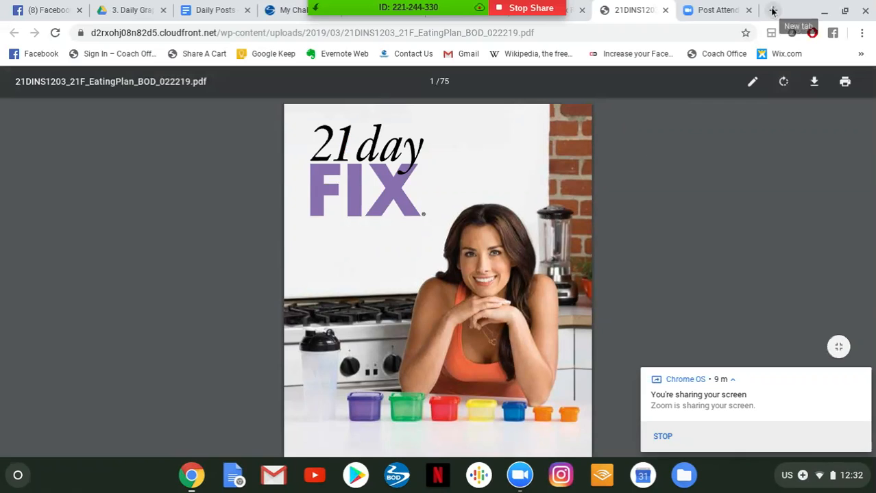
In a new tab, search Google for '21 day fix container cheat sheet'
{"action": "left_click", "coordinate": [773, 10]}
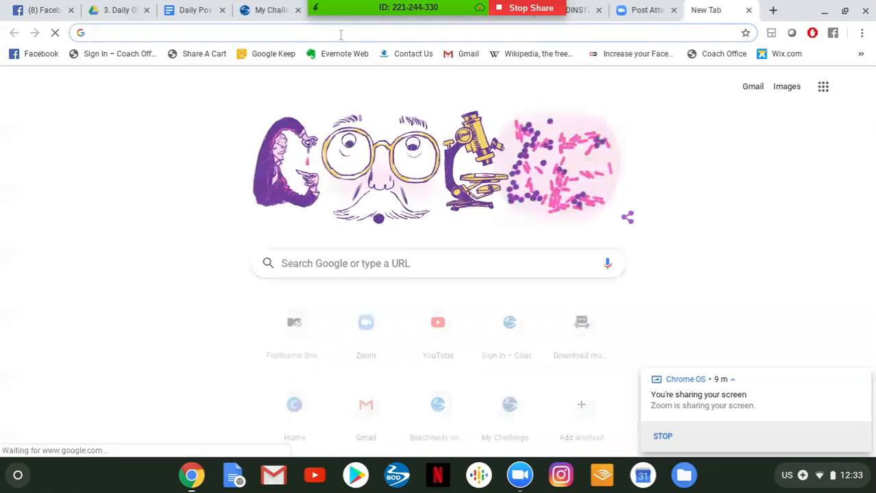
{"action": "type", "text": "21 day fix container cheat sheet"}
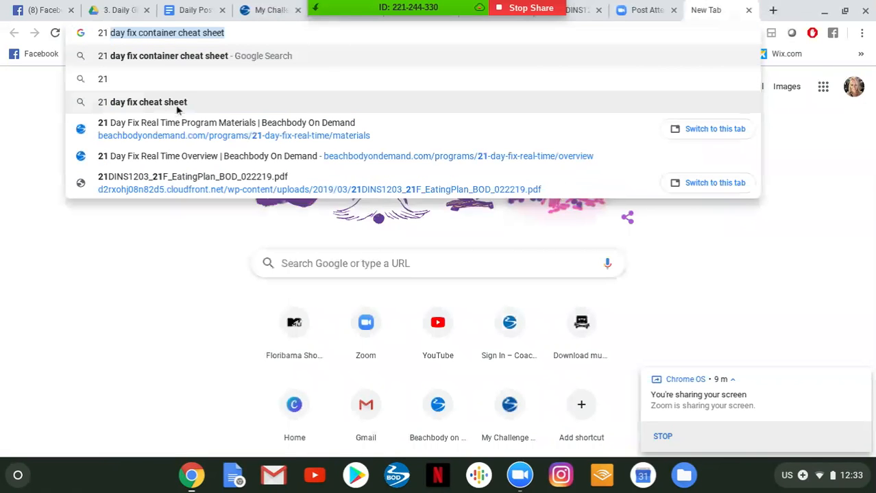
{"action": "left_click", "coordinate": [145, 101]}
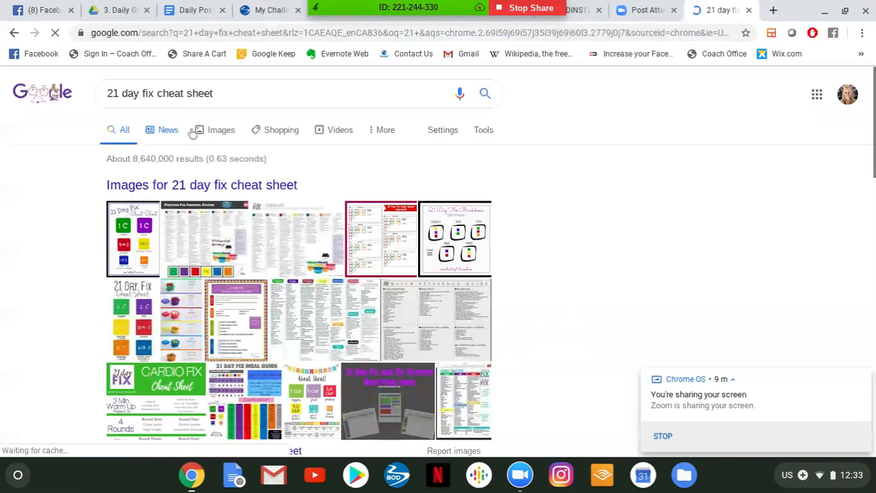
Switch to image results and enlarge the first 21 Day Fix cheat sheet image
{"action": "left_click", "coordinate": [220, 129]}
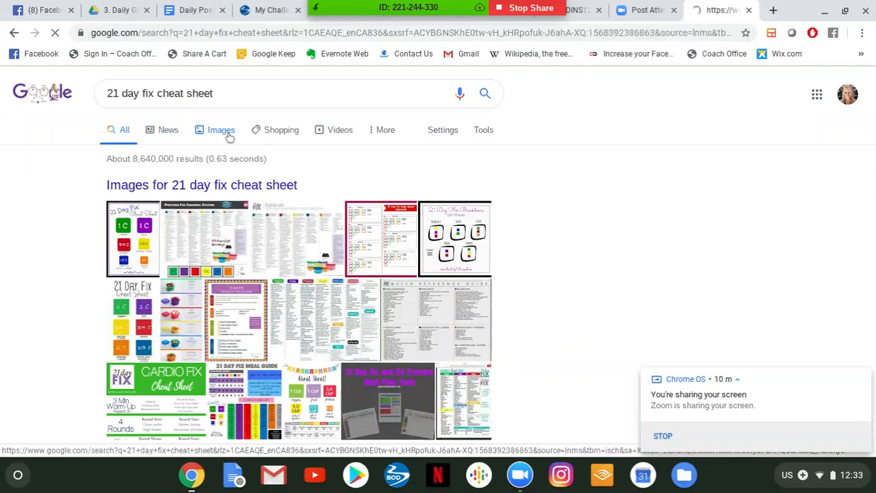
{"action": "left_click", "coordinate": [221, 129]}
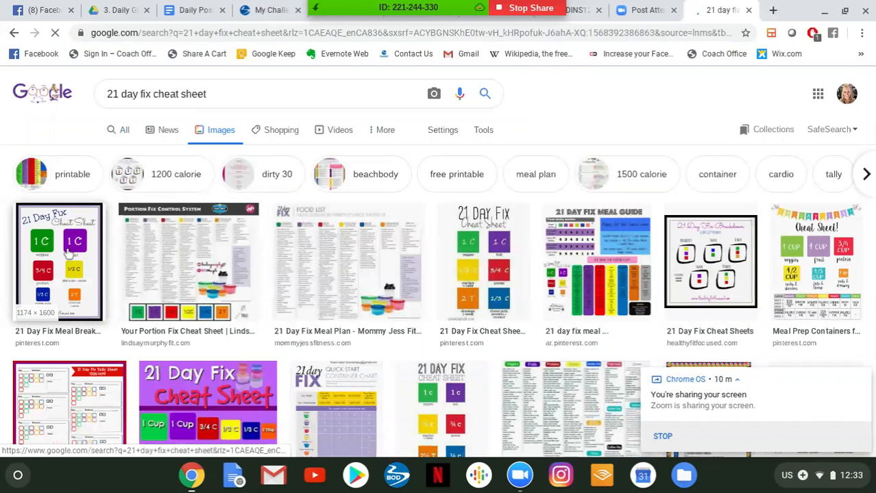
{"action": "left_click", "coordinate": [58, 261]}
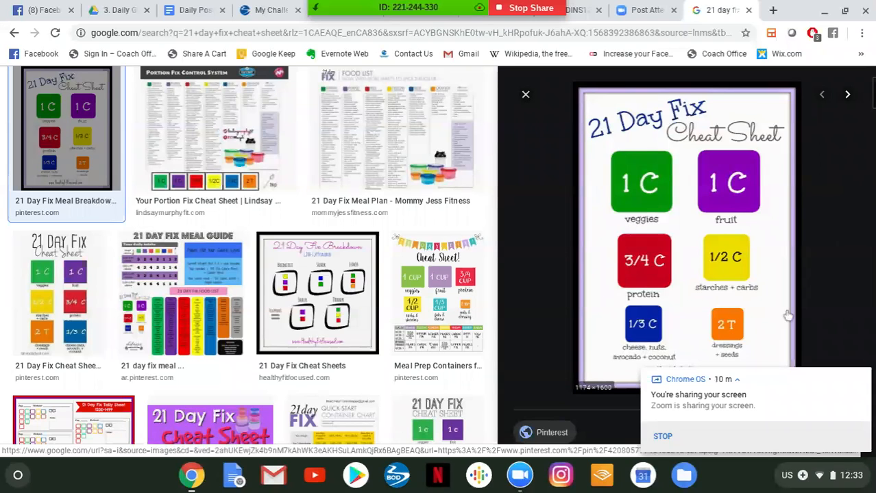
{"action": "mouse_move", "coordinate": [620, 172]}
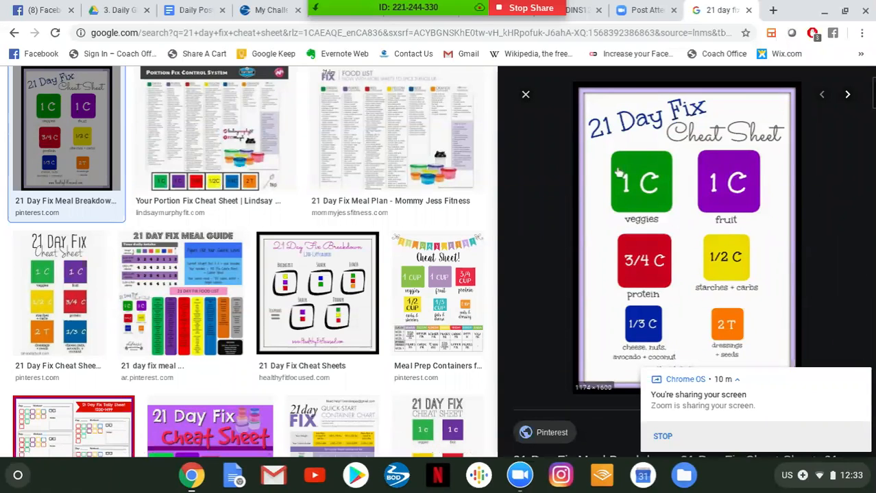
{"action": "mouse_move", "coordinate": [636, 336]}
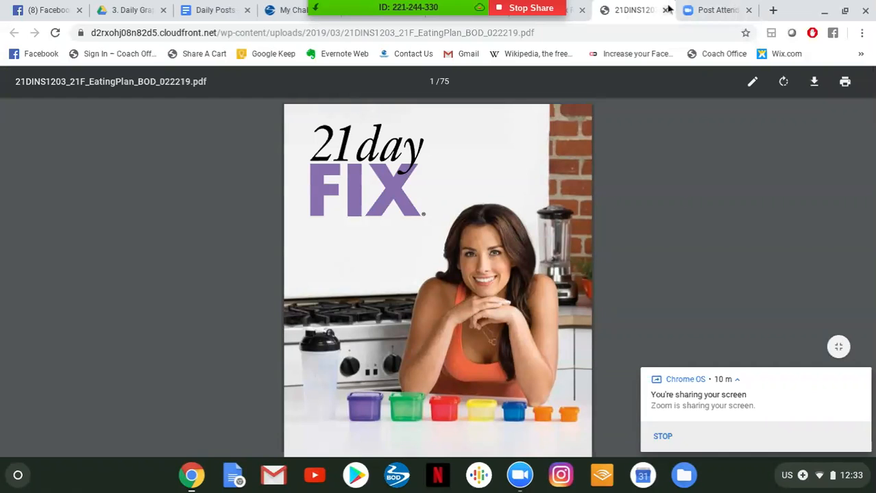
Close the eating plan PDF and scroll the Program Materials page up to Getting Started
{"action": "left_click", "coordinate": [630, 9]}
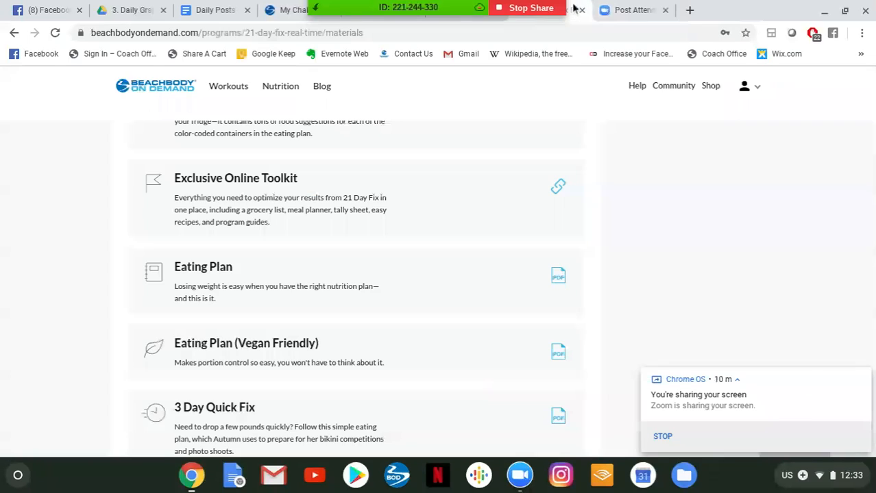
{"action": "scroll", "scroll_direction": "up", "scroll_amount": 3}
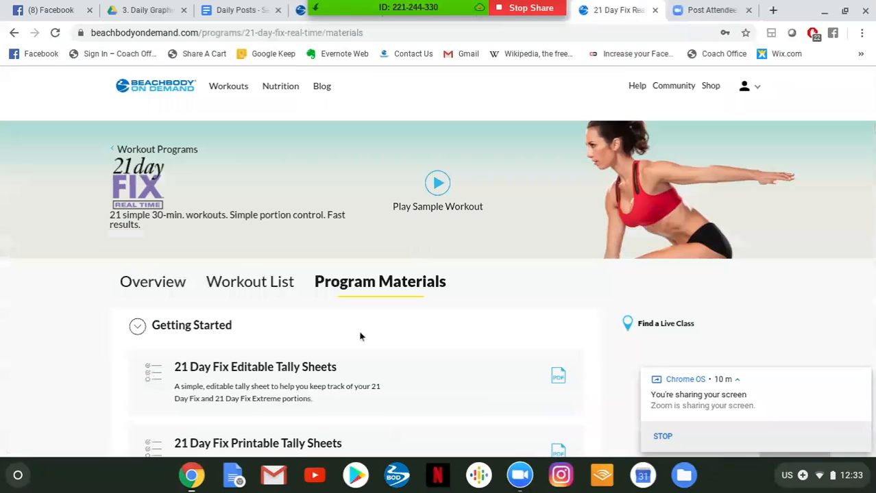
{"action": "mouse_move", "coordinate": [403, 206]}
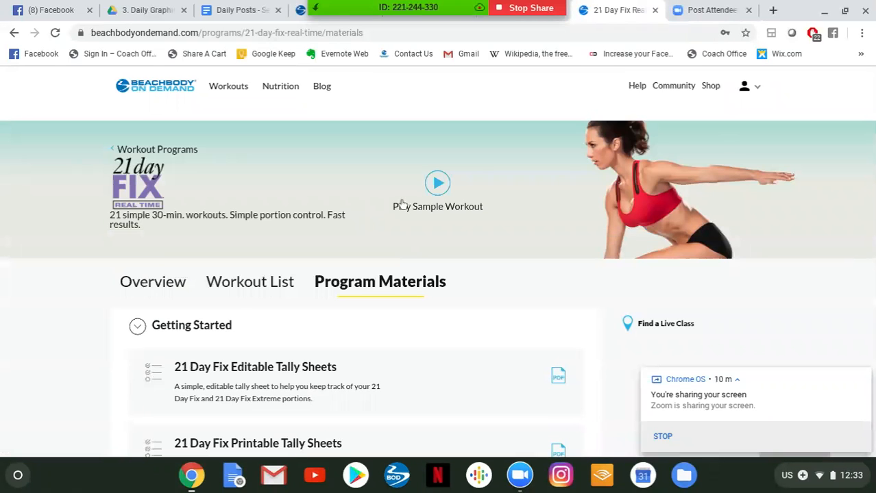
{"action": "mouse_move", "coordinate": [288, 156]}
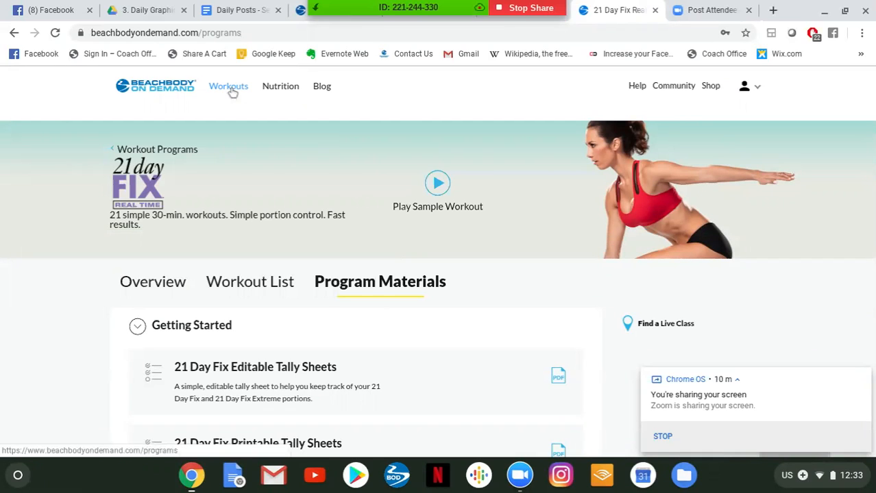
{"action": "mouse_move", "coordinate": [230, 132]}
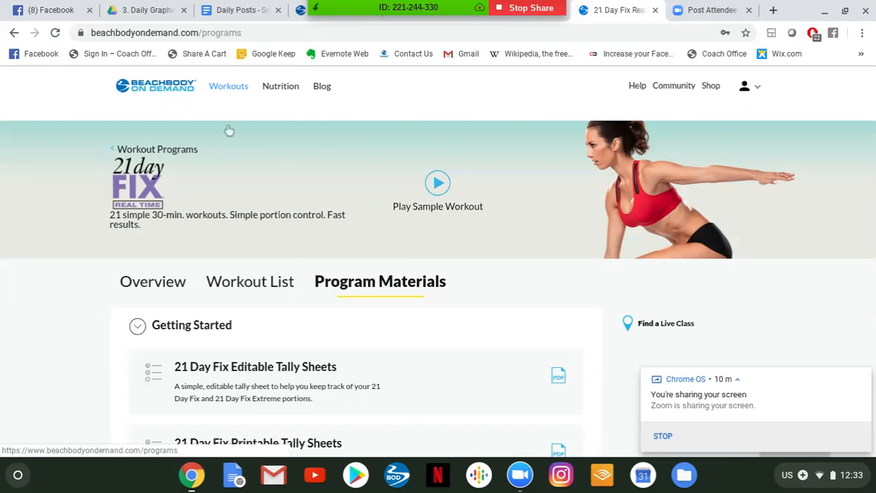
Go to Workouts and scroll the Workout Programs catalog to the featured programs' descriptions
{"action": "left_click", "coordinate": [156, 148]}
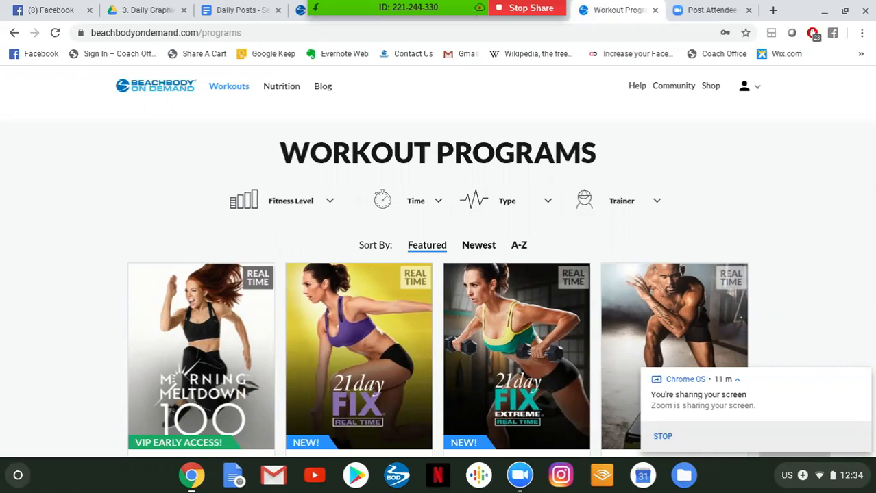
{"action": "mouse_move", "coordinate": [447, 77]}
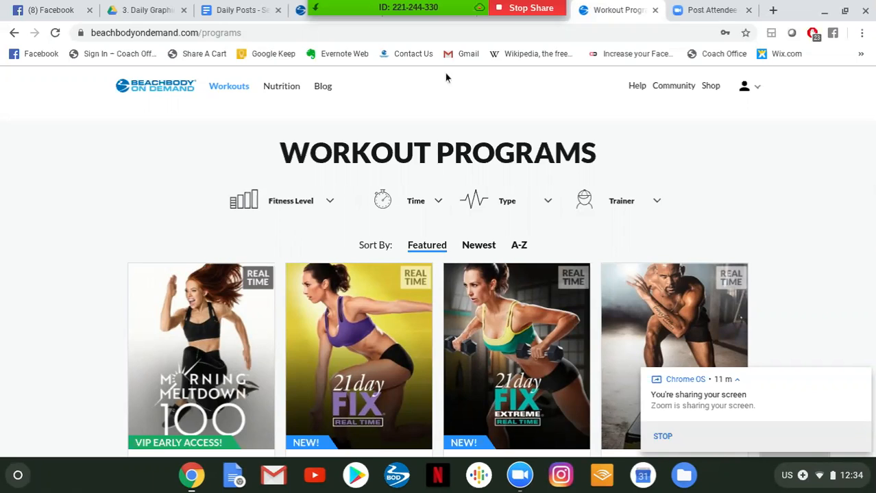
{"action": "scroll", "scroll_direction": "down", "scroll_amount": 3}
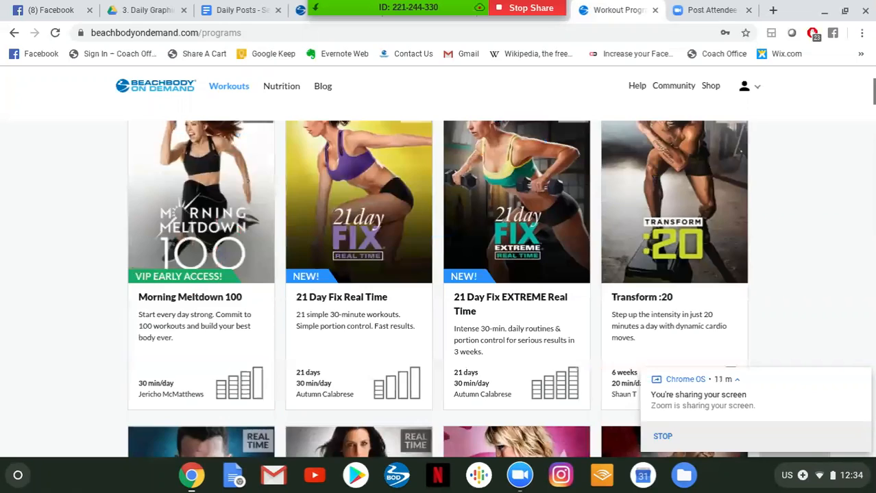